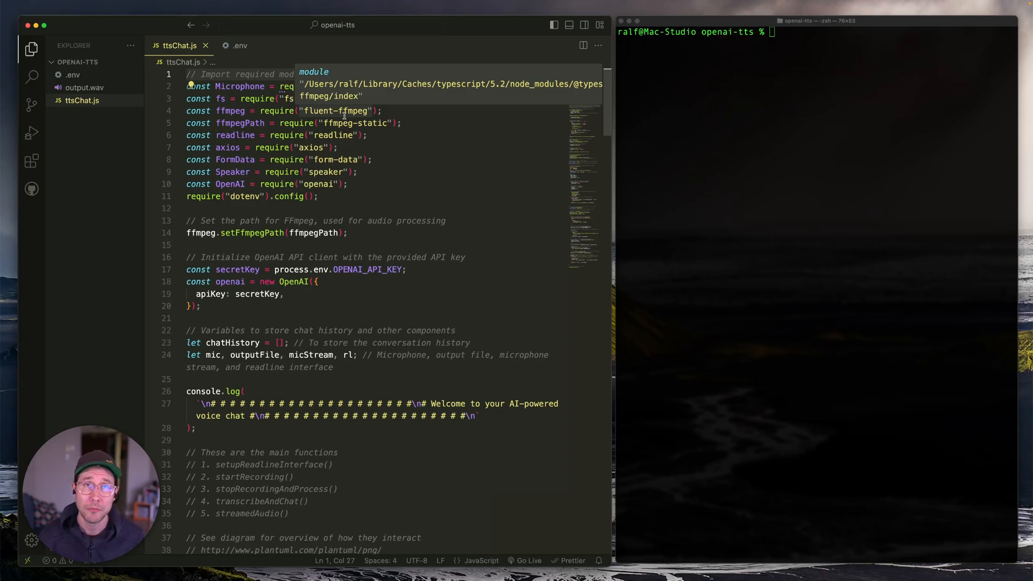
mouse_move(687, 127)
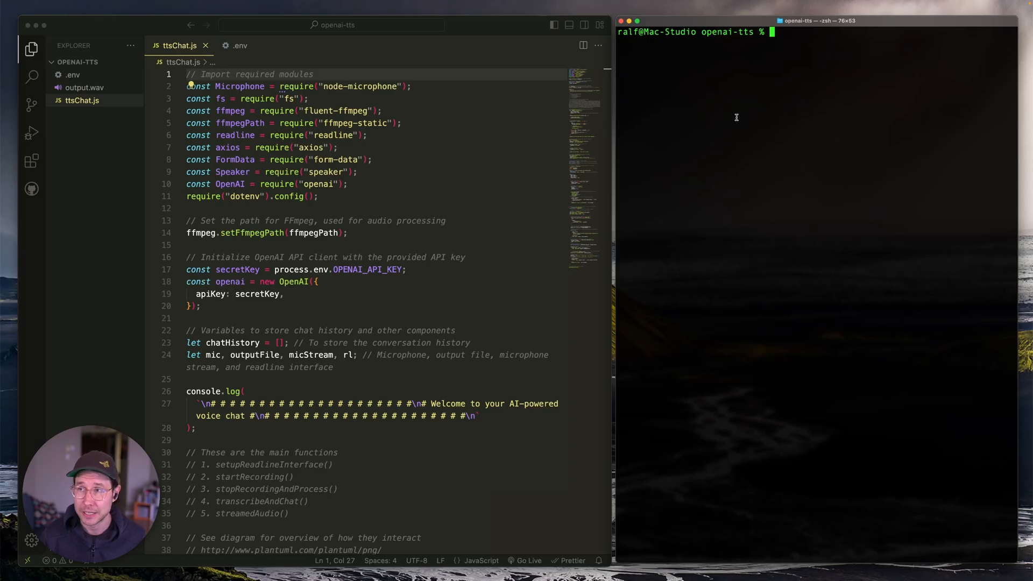
Run 'node ttsChat.js' and record spoken messages for the assistant to transcribe and answer.
text(node)
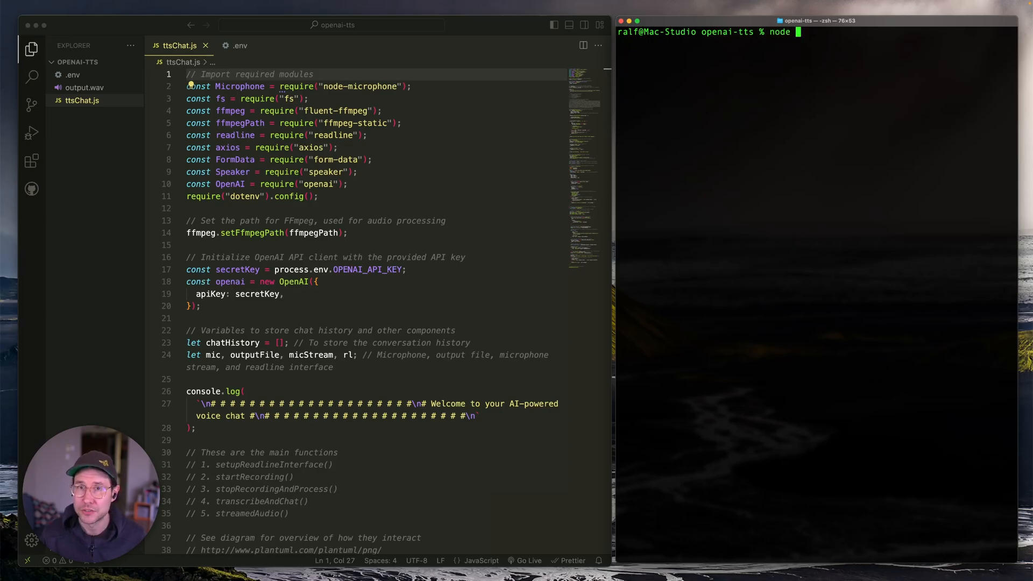
text(ttsChat.js)
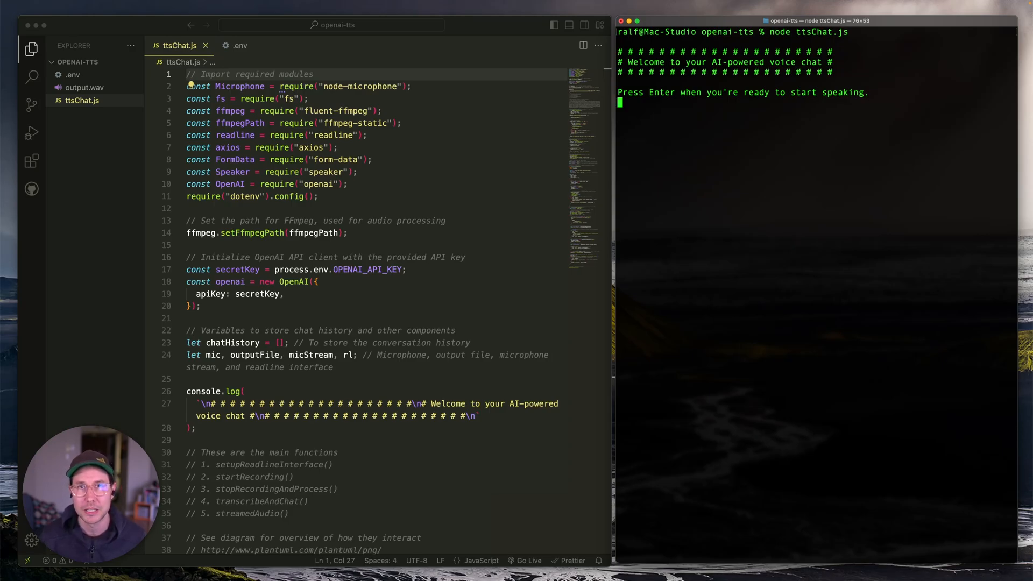
key(enter)
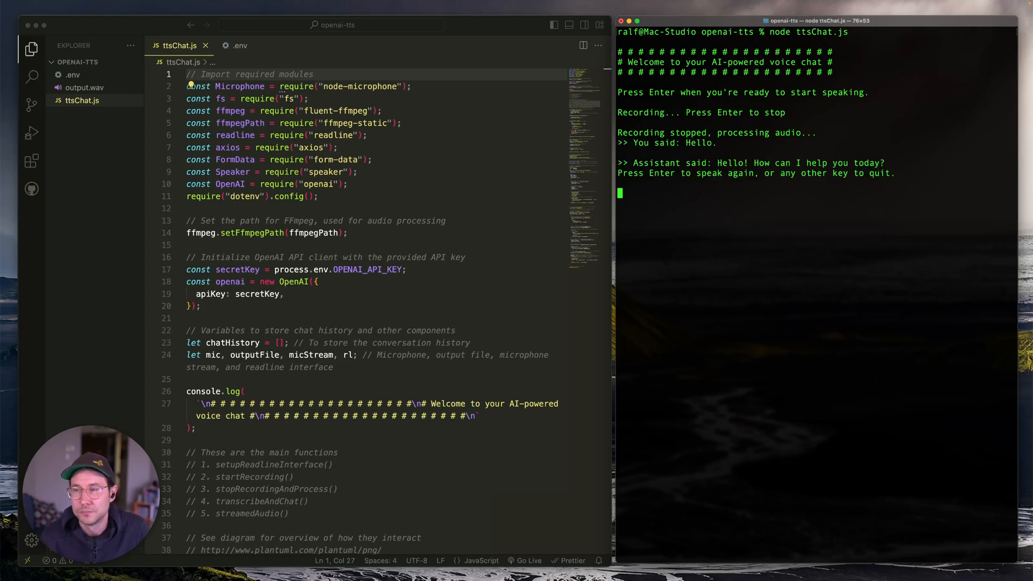
key(Enter)
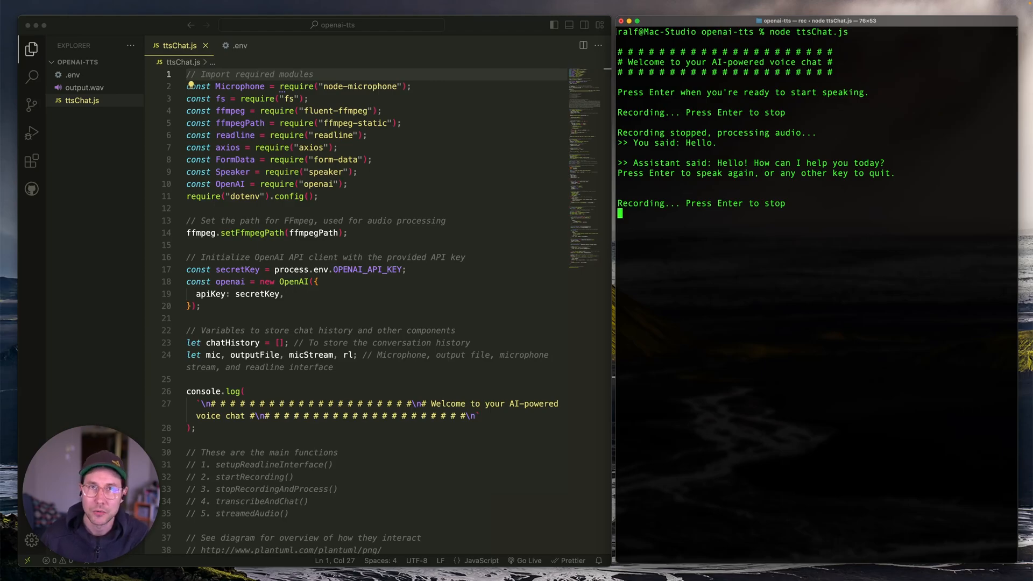
key(enter)
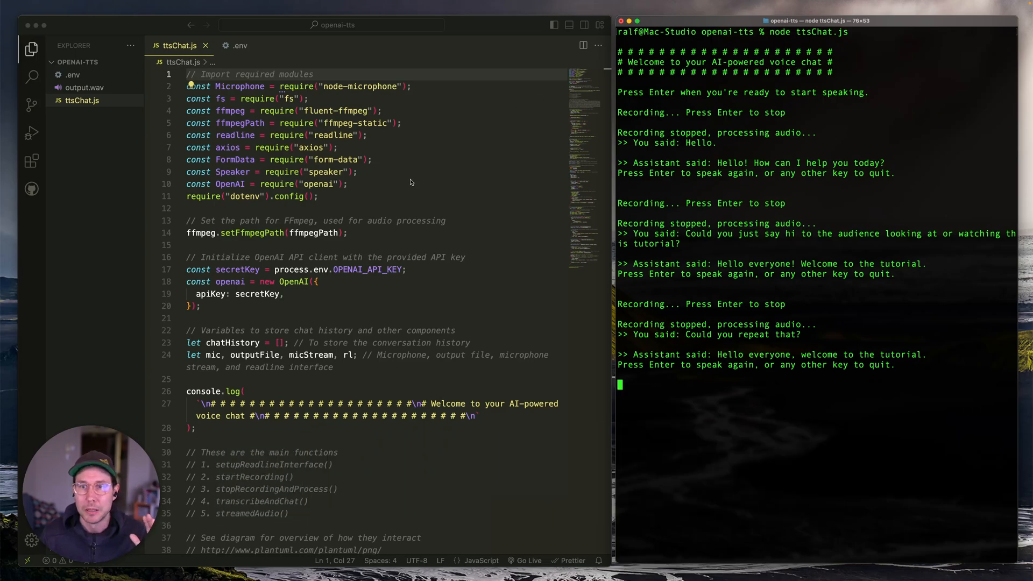
Review the module imports, then switch to the .env file with the OpenAI API key.
click(354, 196)
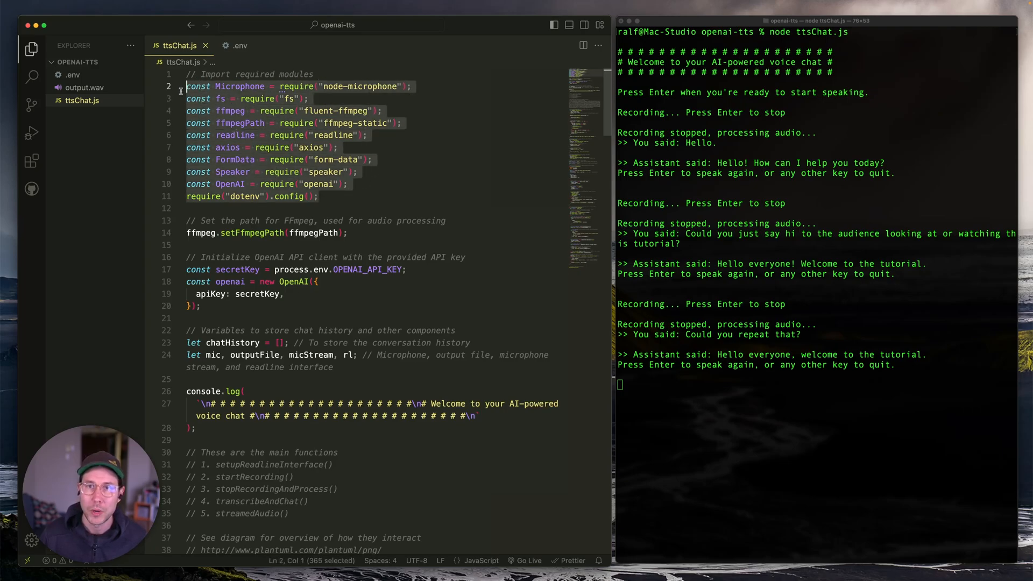
mouse_move(334, 135)
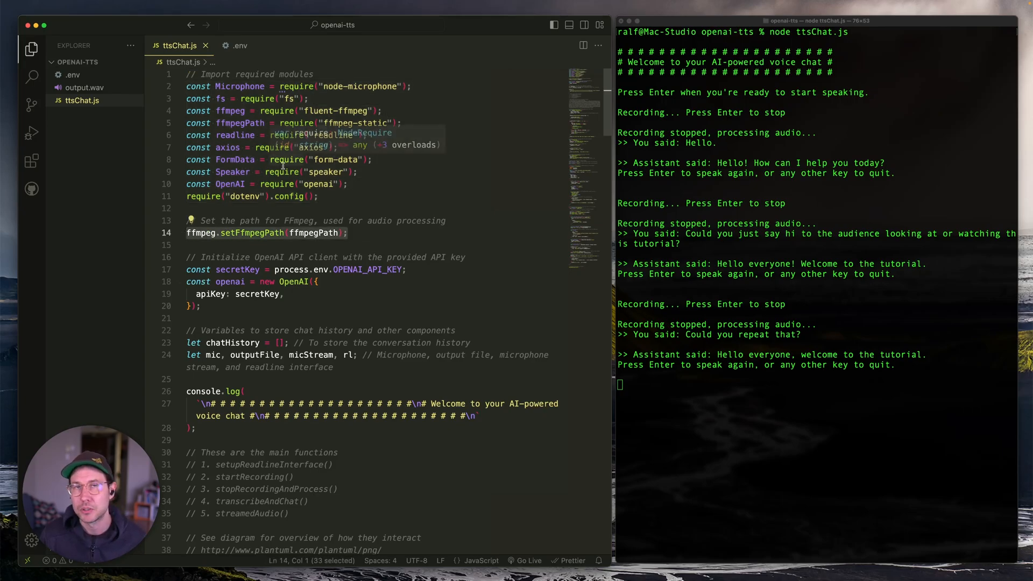
mouse_move(407, 217)
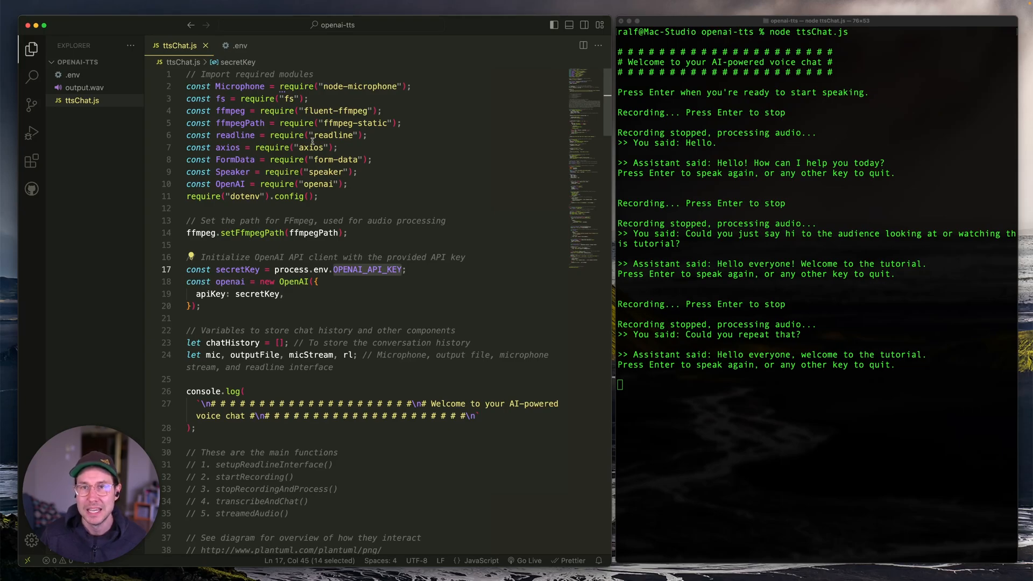
click(239, 45)
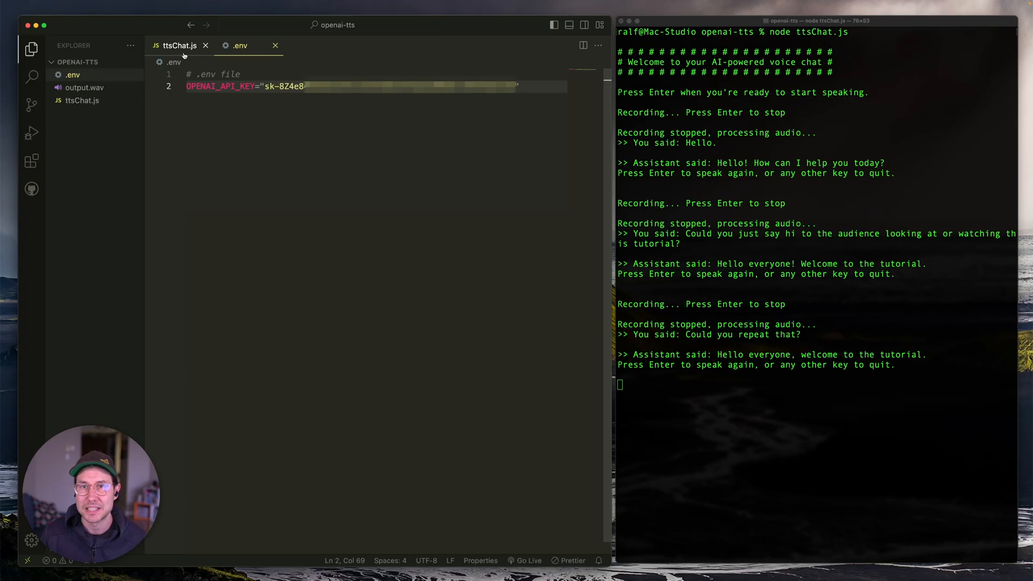
Return to ttsChat.js and walk through chatHistory, the main functions list and setupReadlineInterface.
click(180, 45)
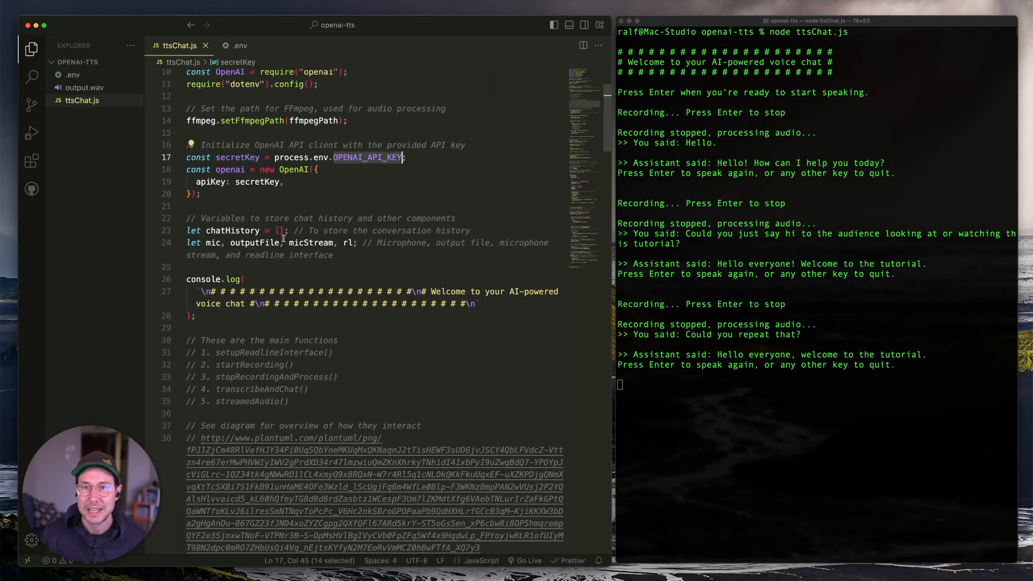
mouse_move(236, 157)
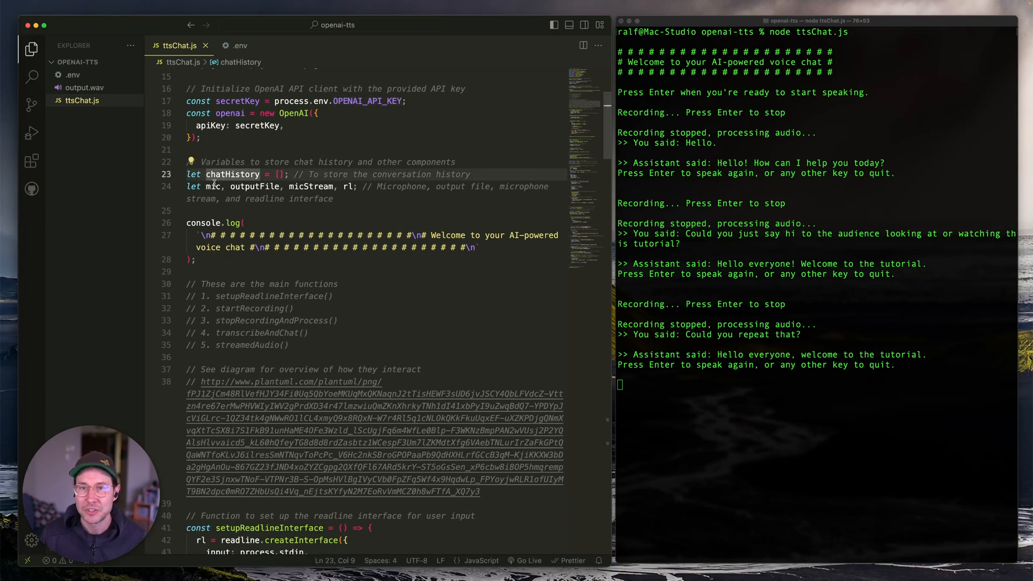
click(195, 259)
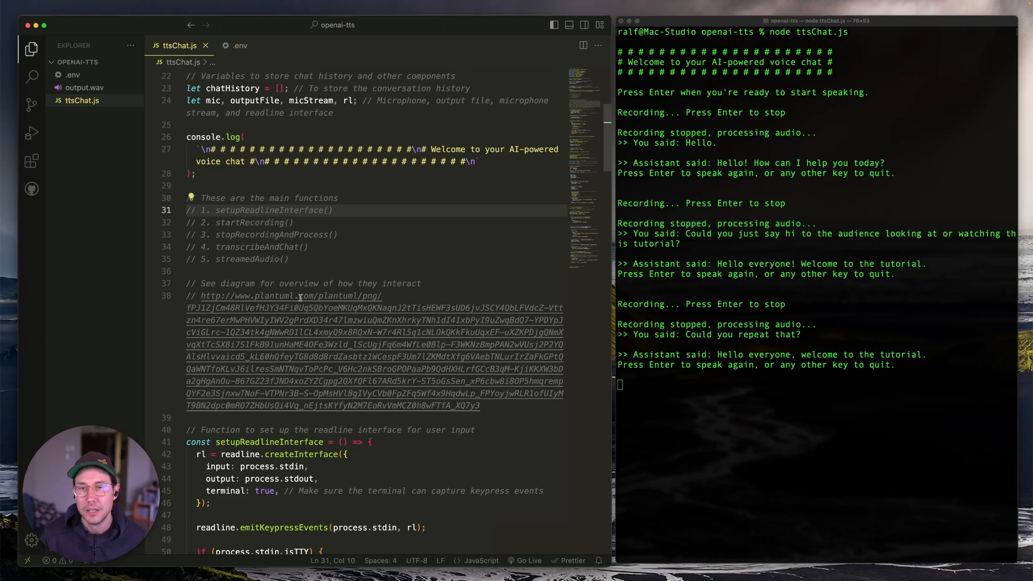
click(304, 271)
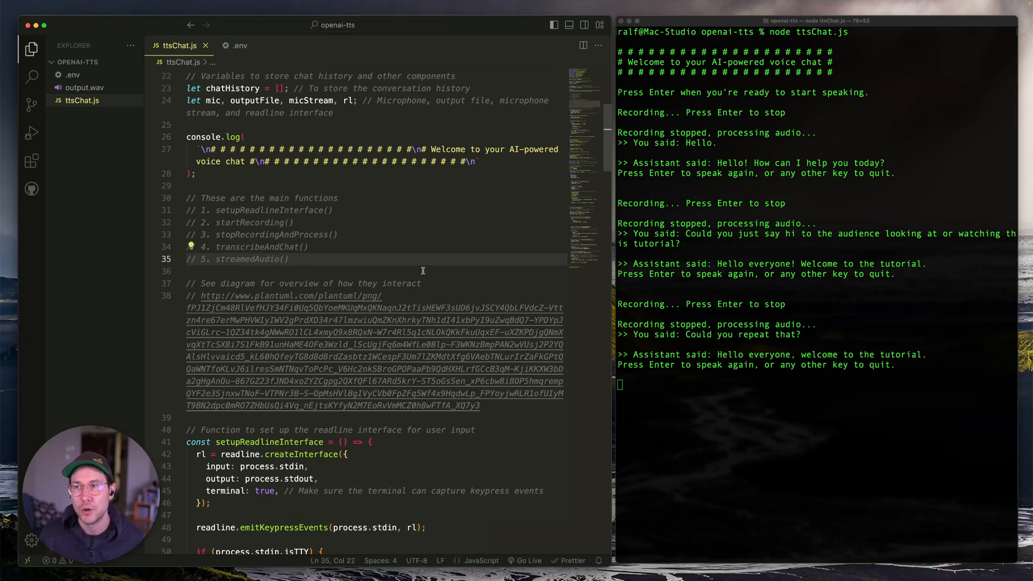
click(293, 271)
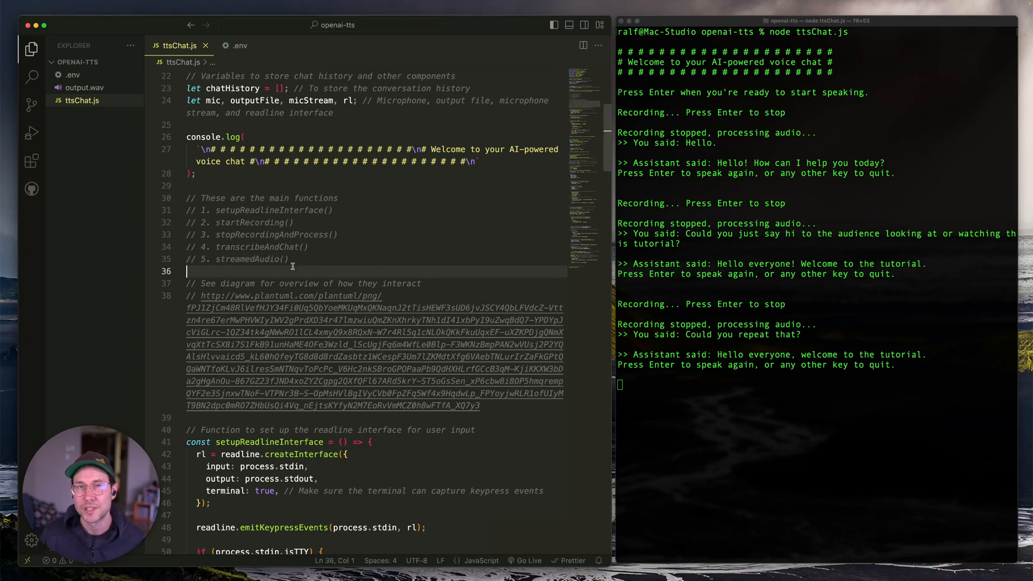
scroll(down, 3)
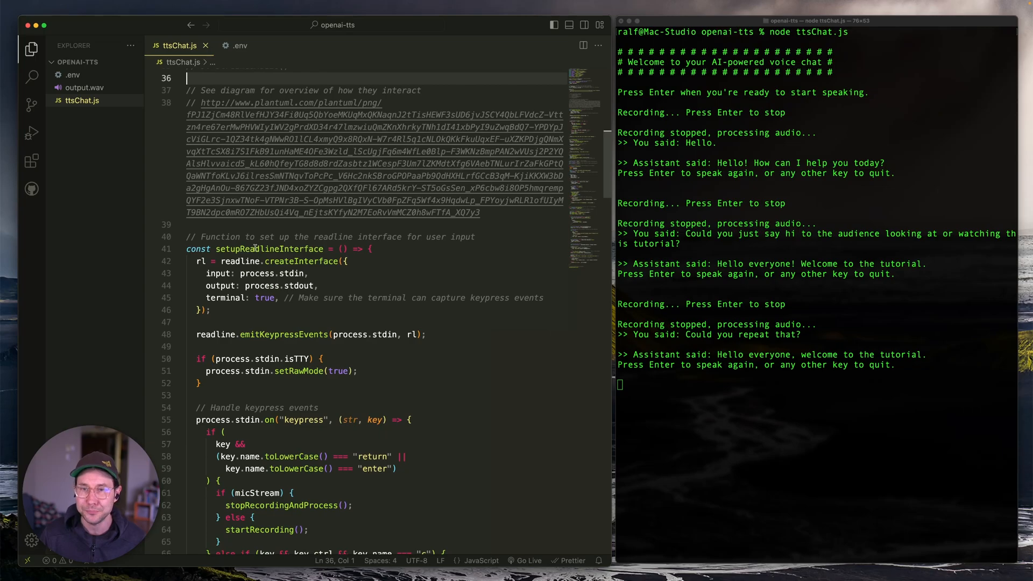
mouse_move(271, 249)
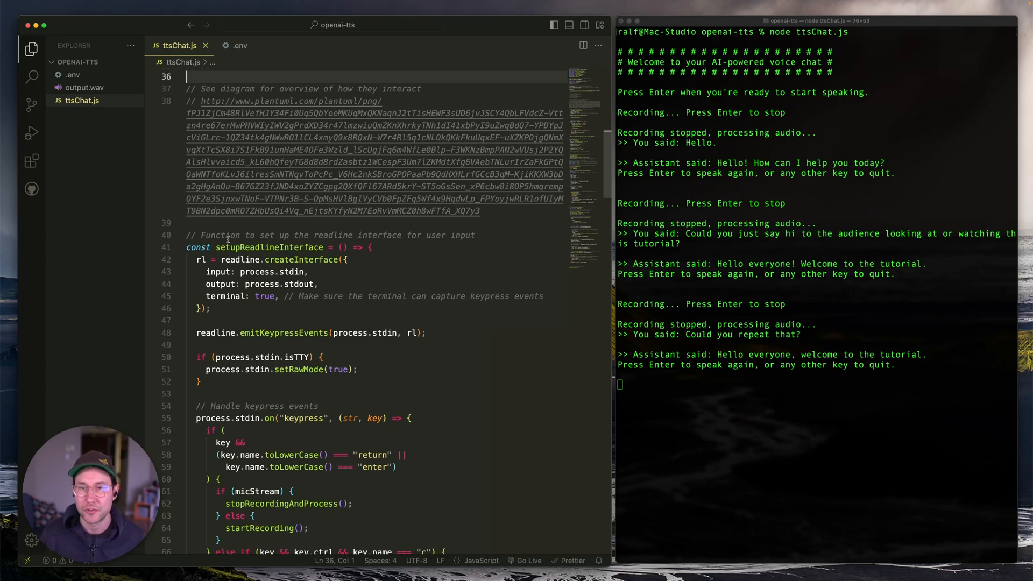
Highlight setupReadlineInterface and the micStream check in its Enter-keypress handler.
double_click(267, 248)
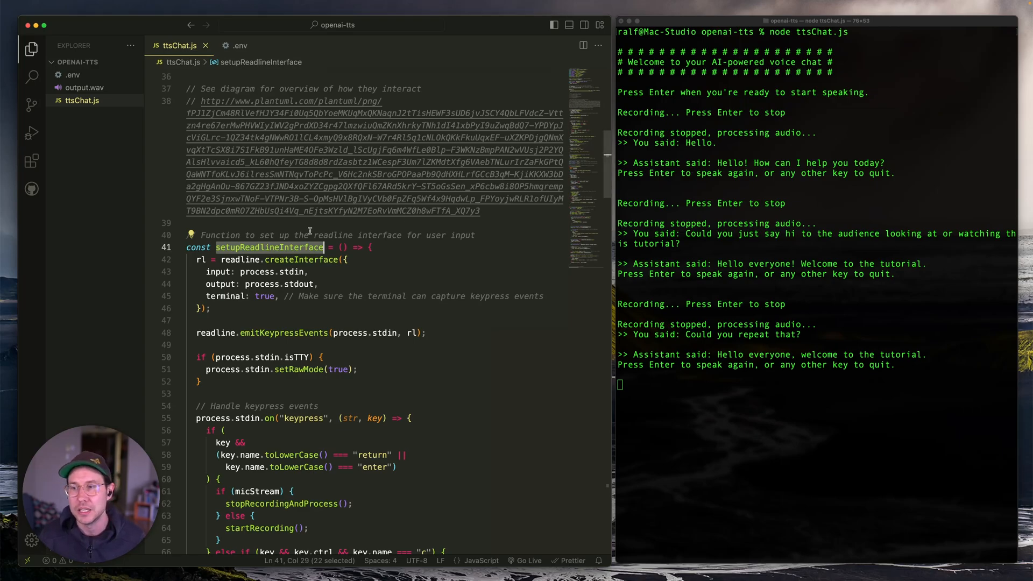
scroll(down, 3)
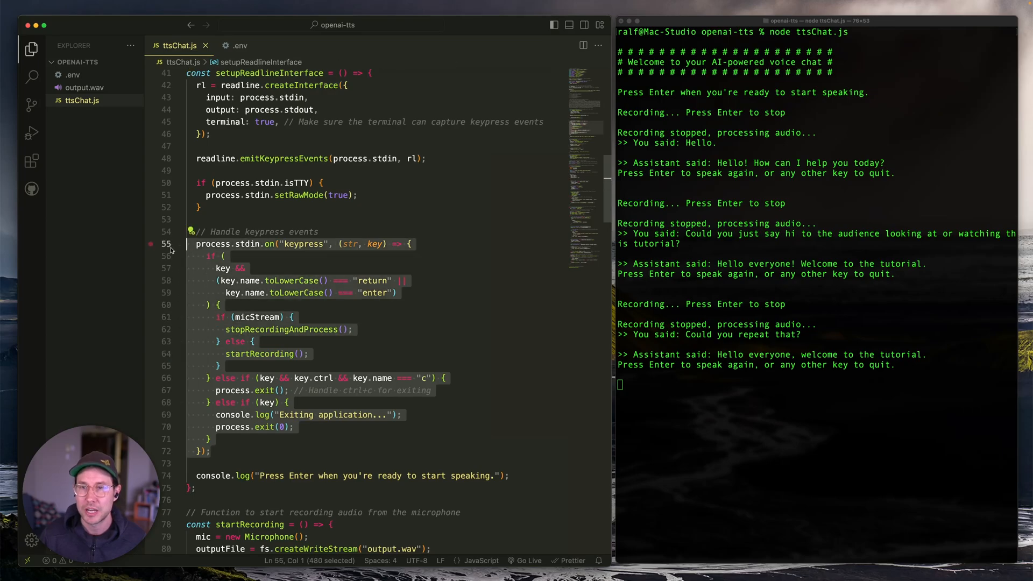
mouse_move(229, 206)
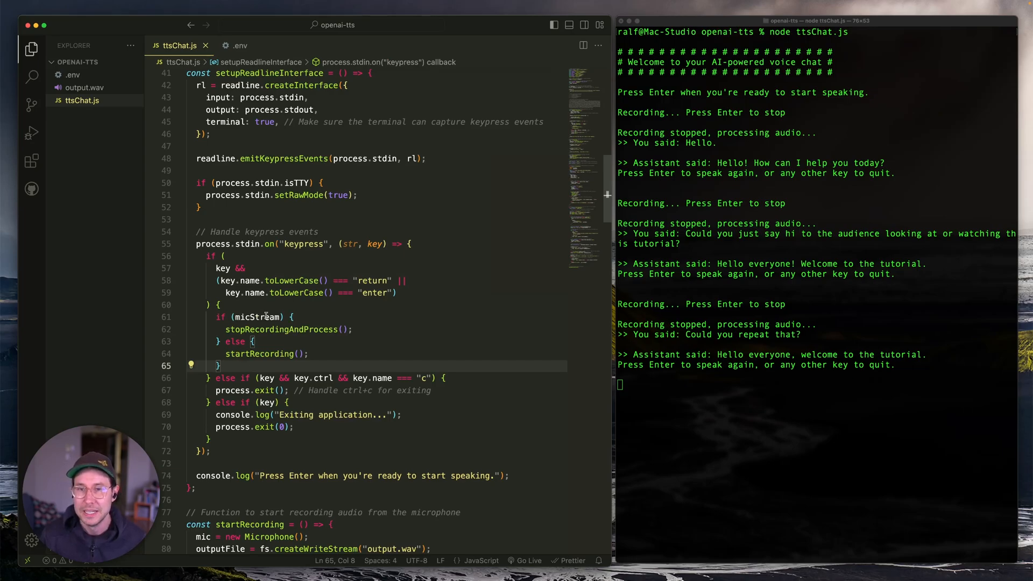
double_click(257, 316)
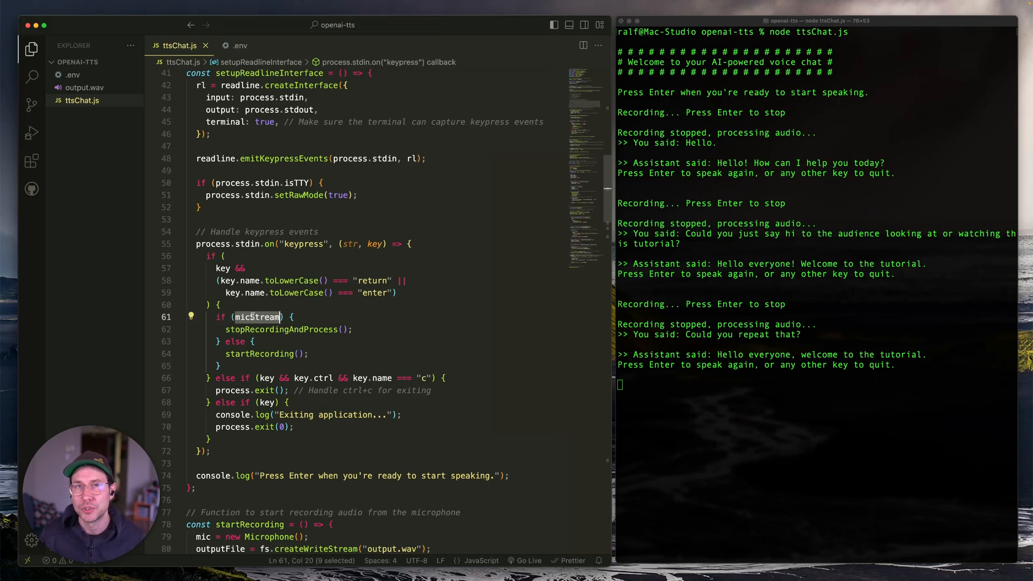
mouse_move(281, 329)
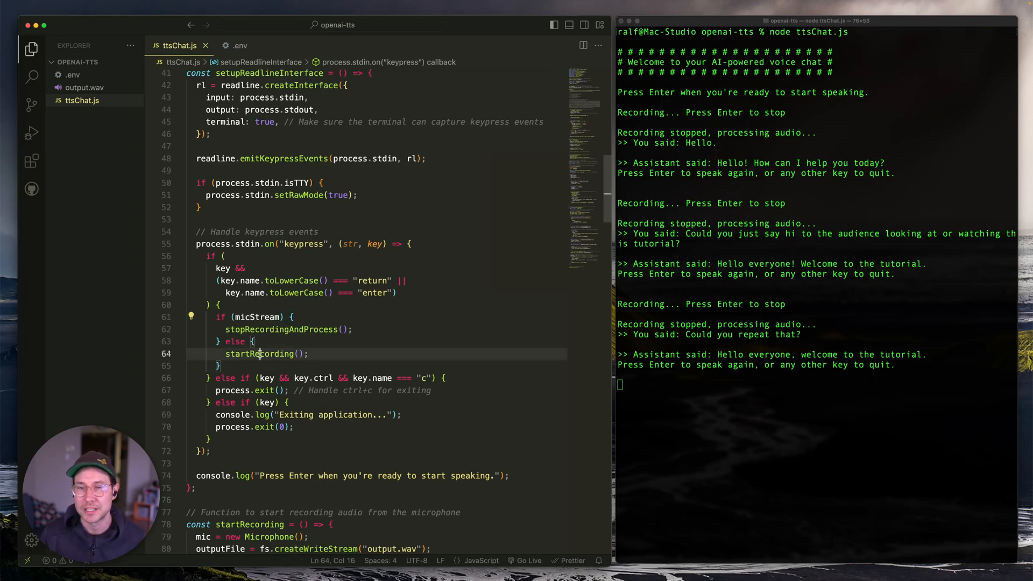
Follow startRecording to its definition, highlighting the block writing microphone data to output.wav.
double_click(259, 354)
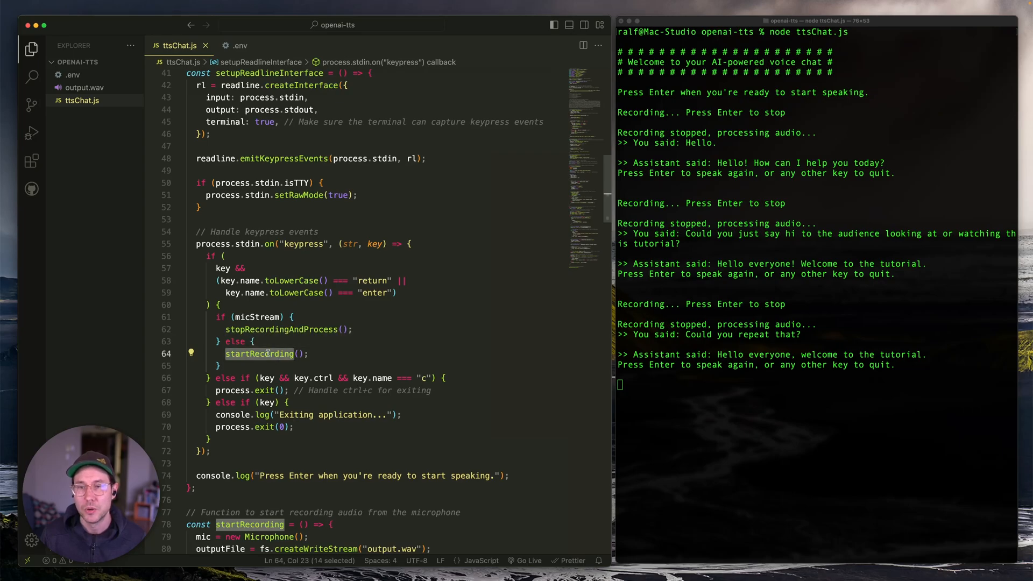
scroll(down, 3)
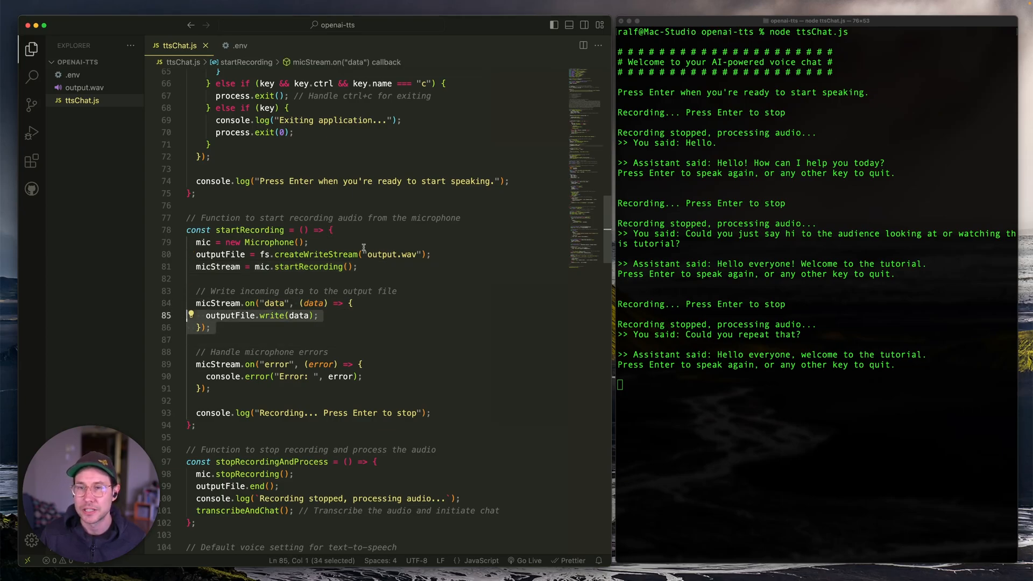
click(210, 326)
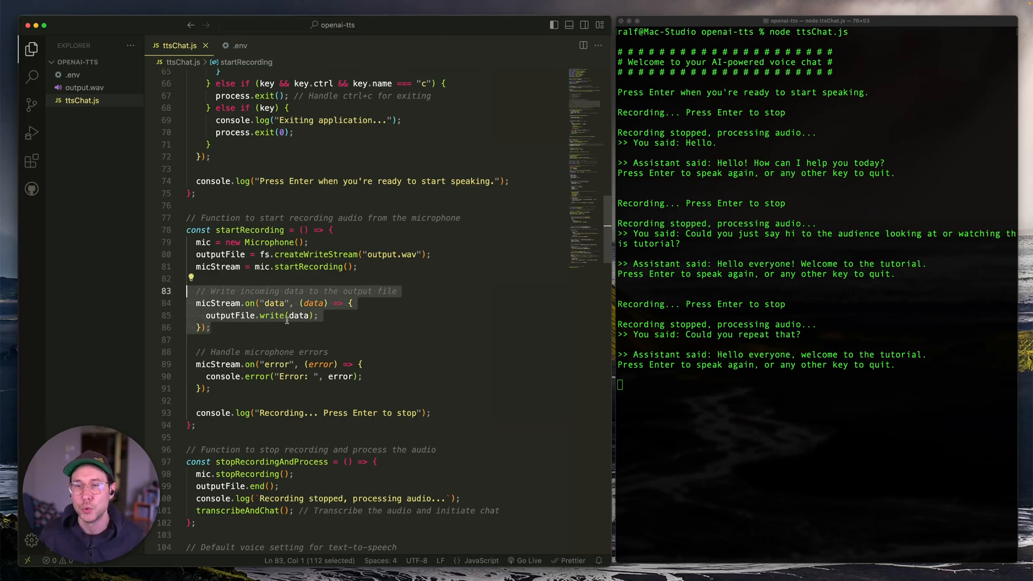
scroll(down, 3)
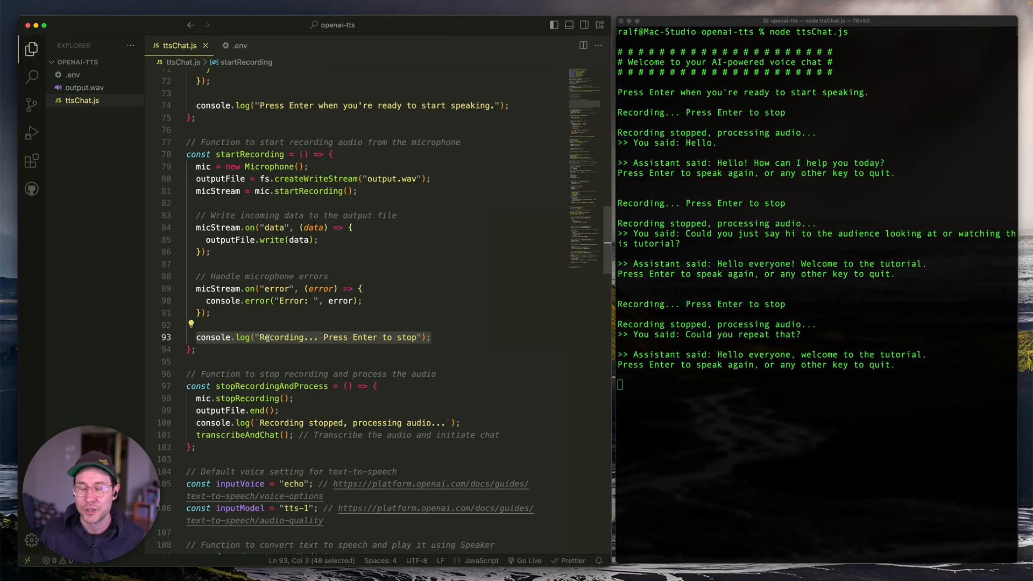
mouse_move(707, 178)
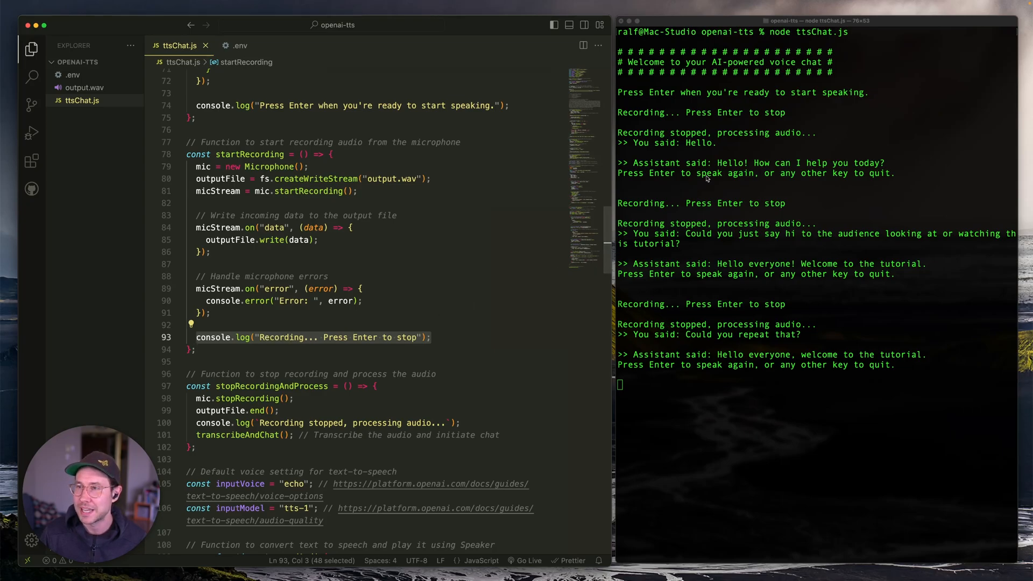
mouse_move(238, 317)
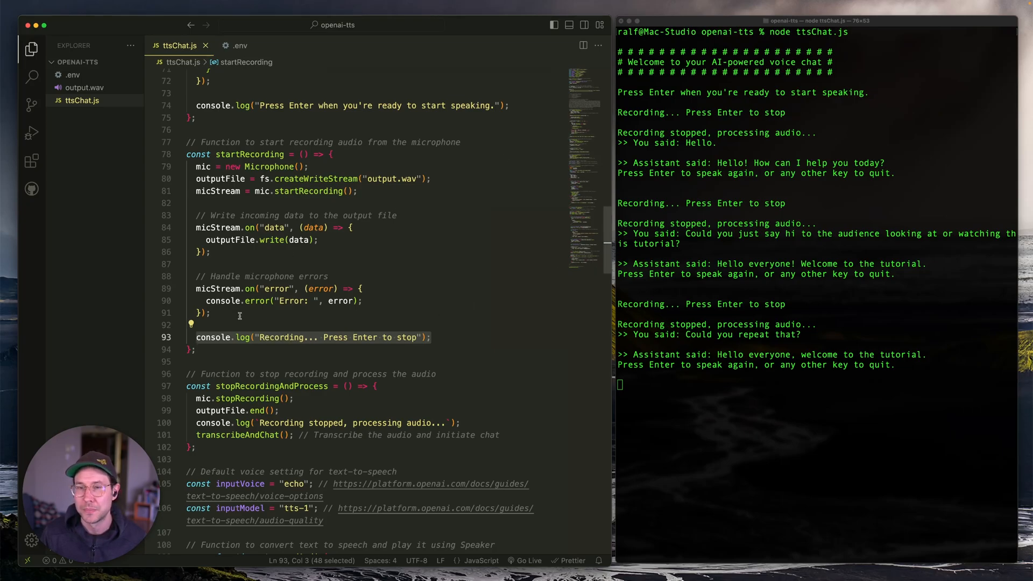
Highlight stopRecordingAndProcess and the transcribeAndChat call it hands the audio to.
click(210, 313)
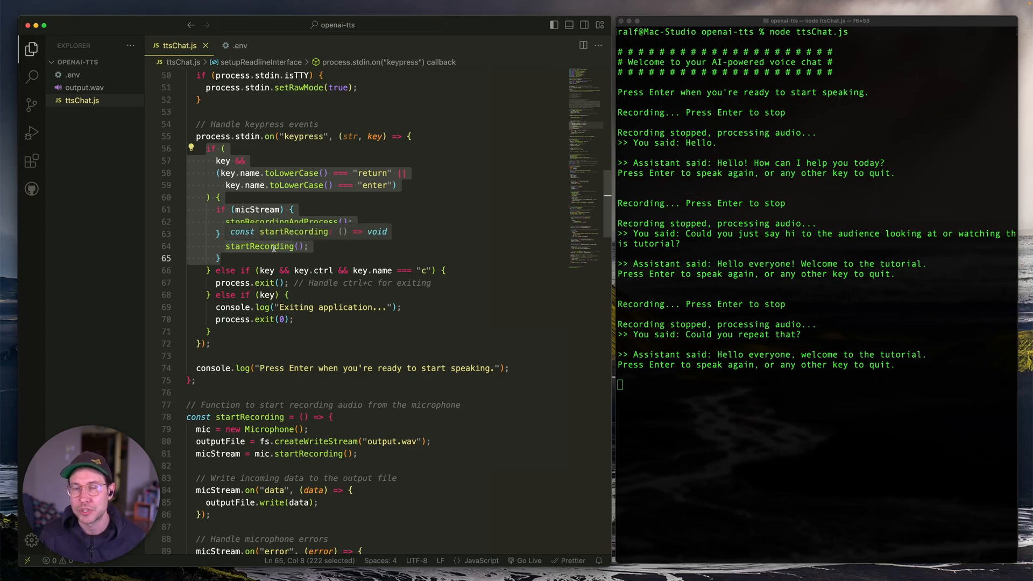
double_click(257, 210)
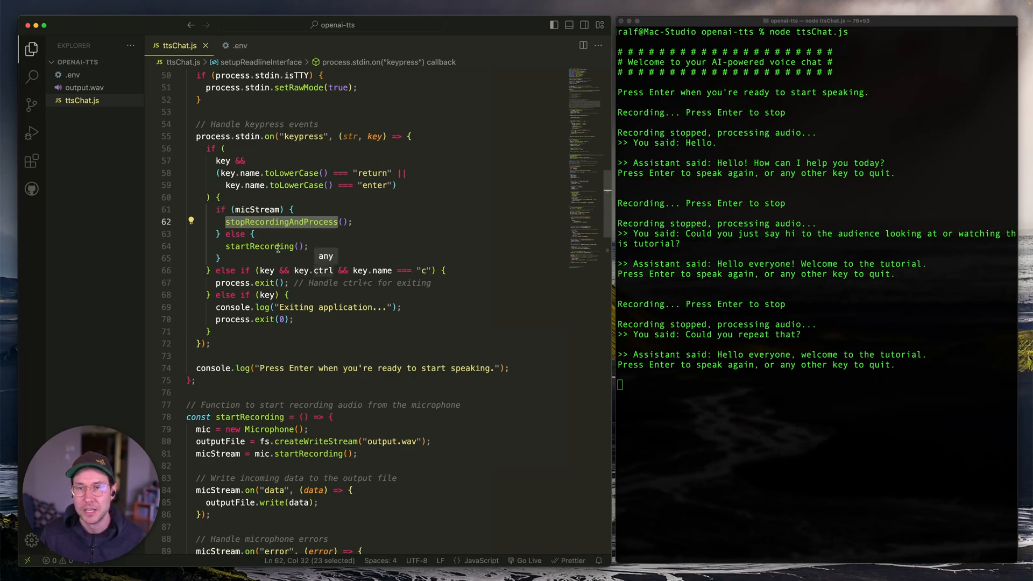
scroll(down, 3)
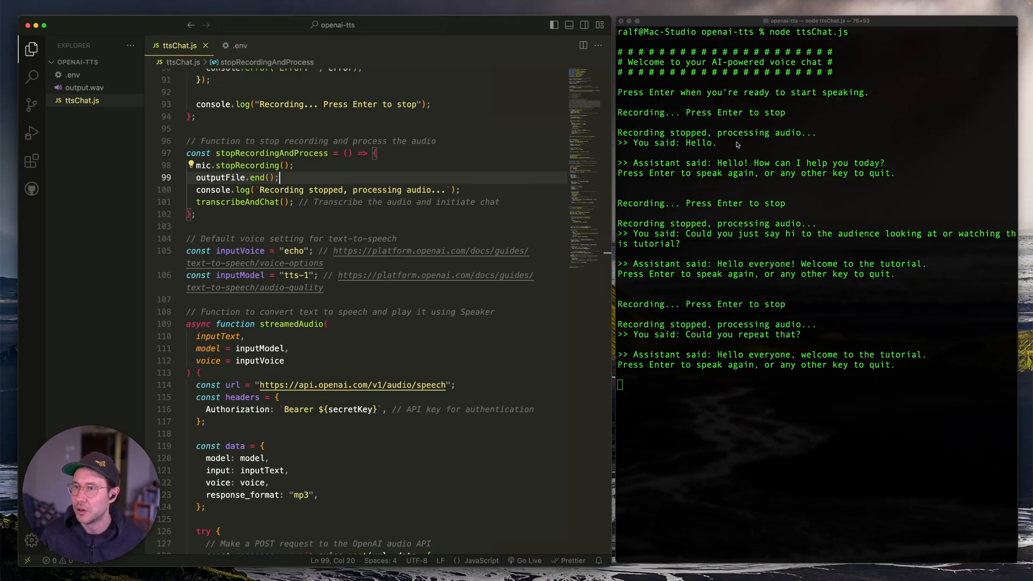
double_click(238, 201)
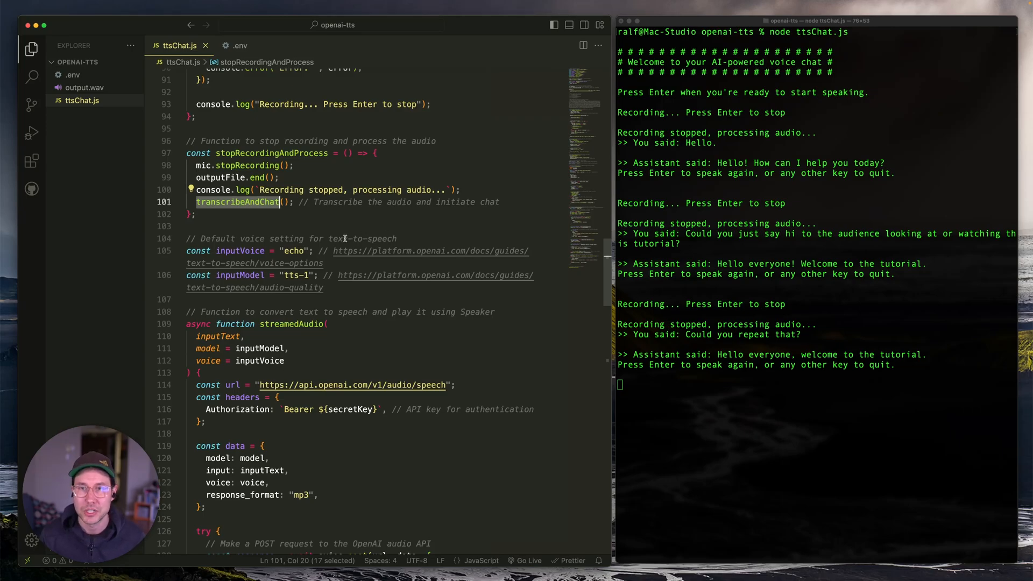
scroll(down, 3)
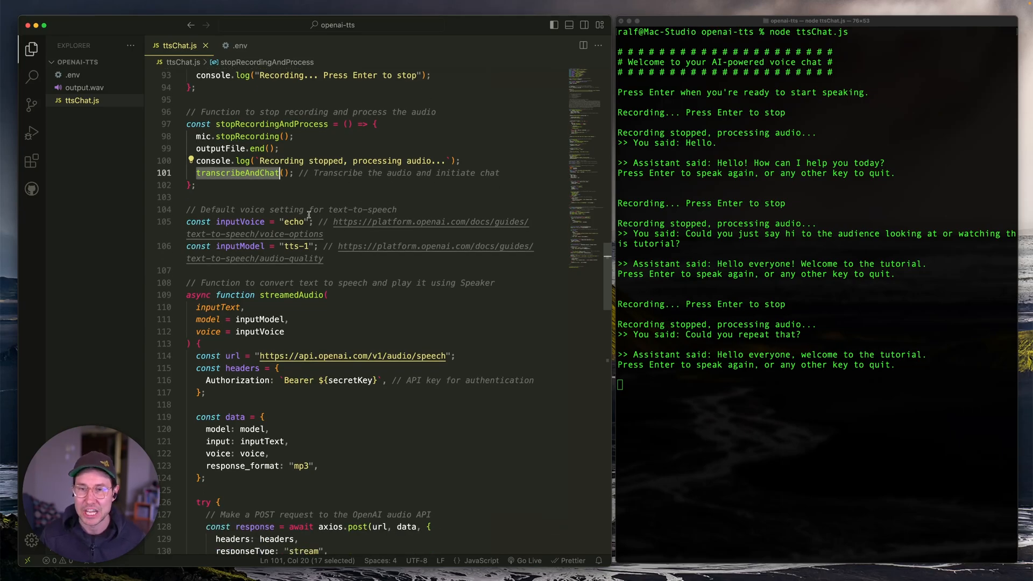
Walk through transcribeAndChat's whisper-1 form data with its text response_format and the axios.post request.
scroll(down, 3)
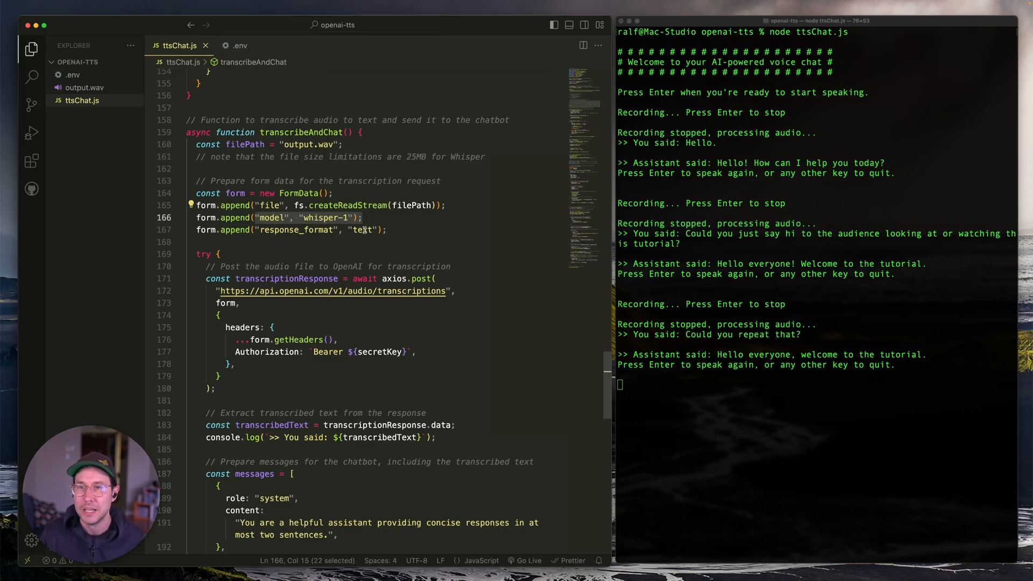
double_click(361, 229)
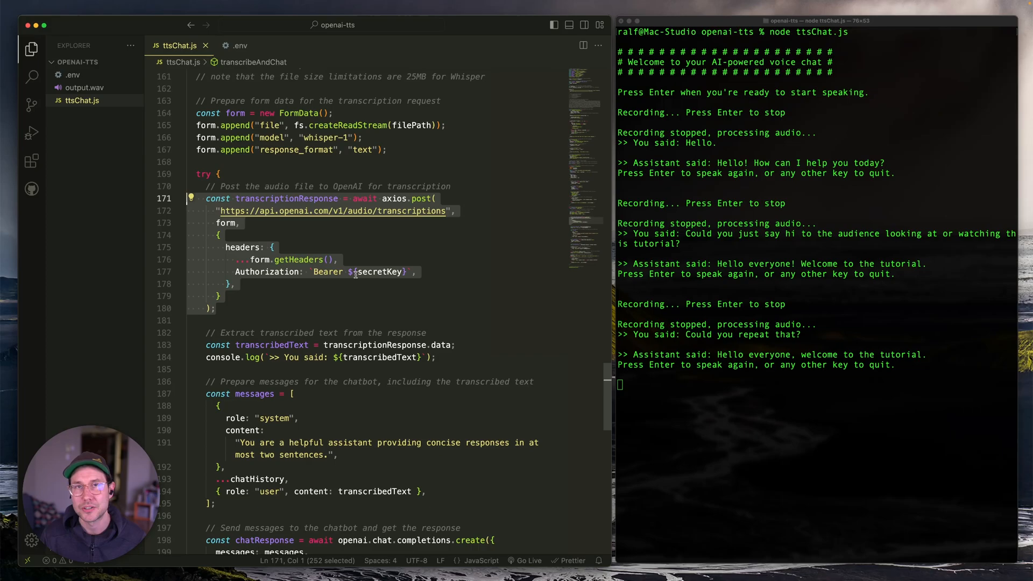
scroll(down, 3)
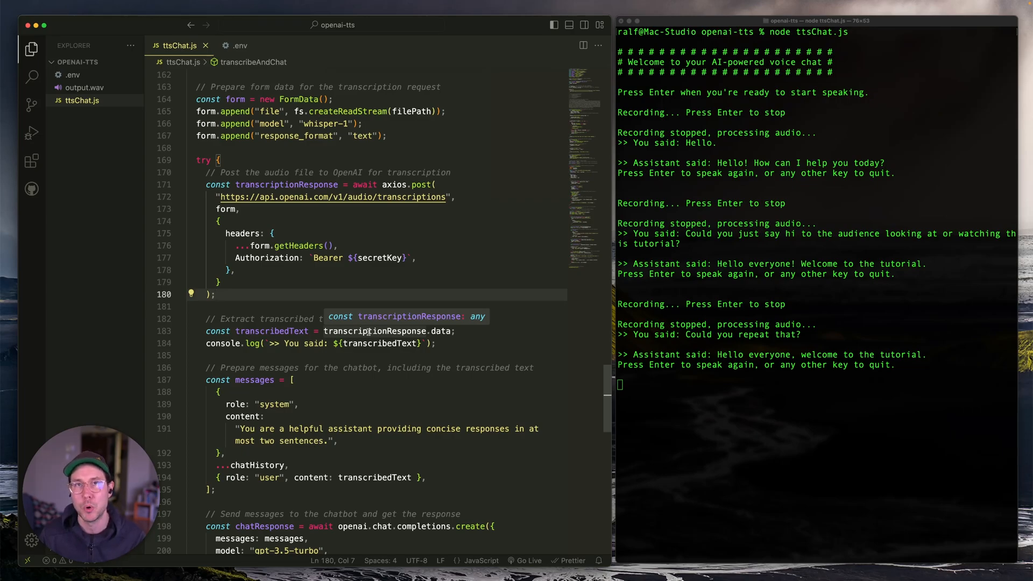
mouse_move(445, 343)
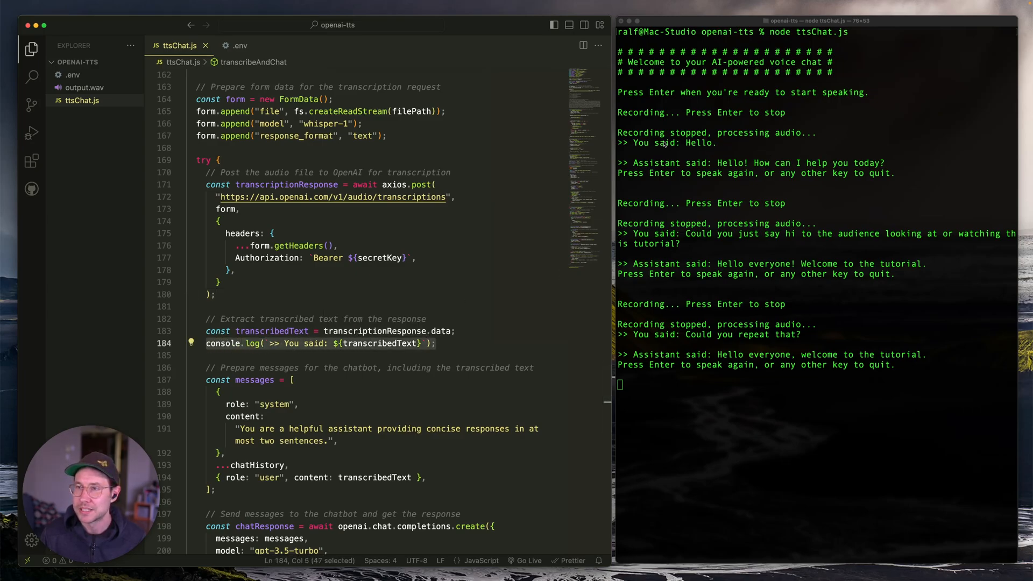
mouse_move(685, 149)
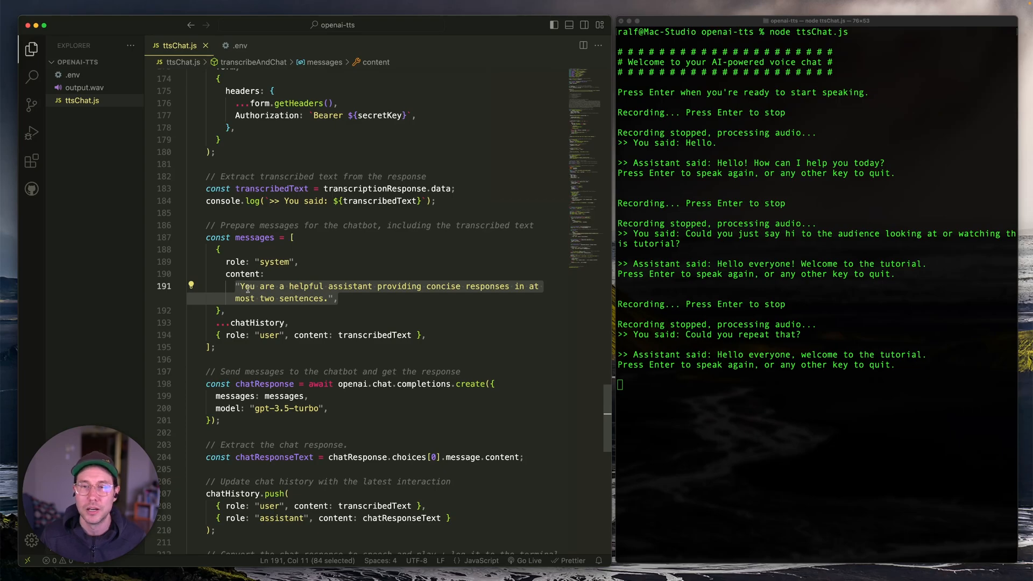
Highlight chatHistory in the messages array, then the completion call, history push and streamedAudio playback.
click(259, 323)
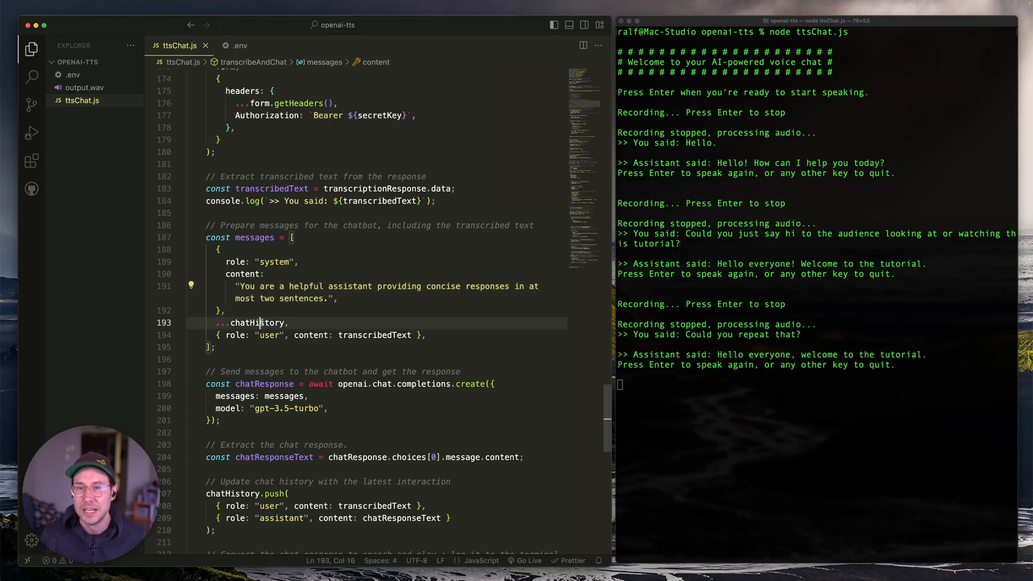
double_click(257, 322)
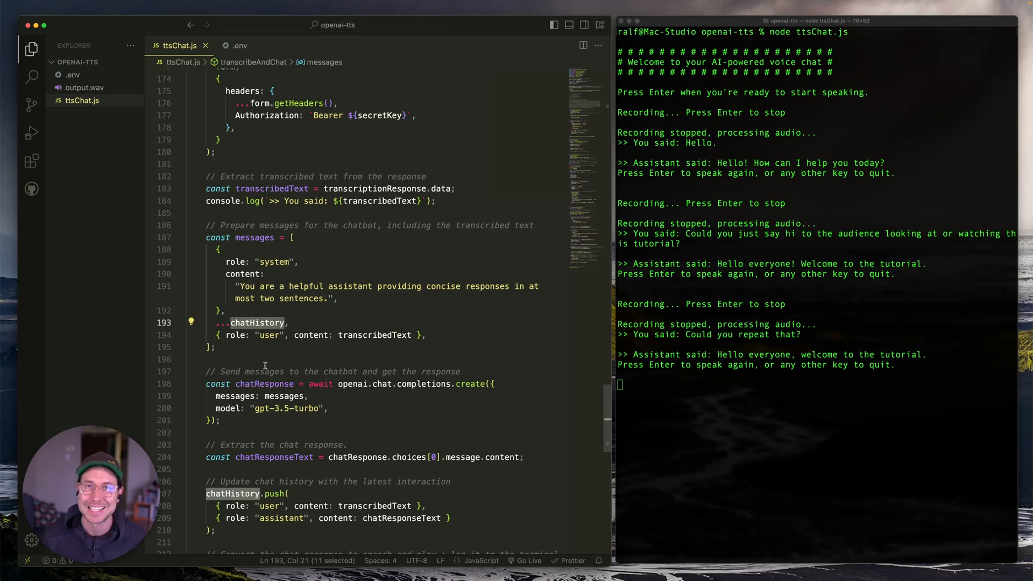
mouse_move(383, 345)
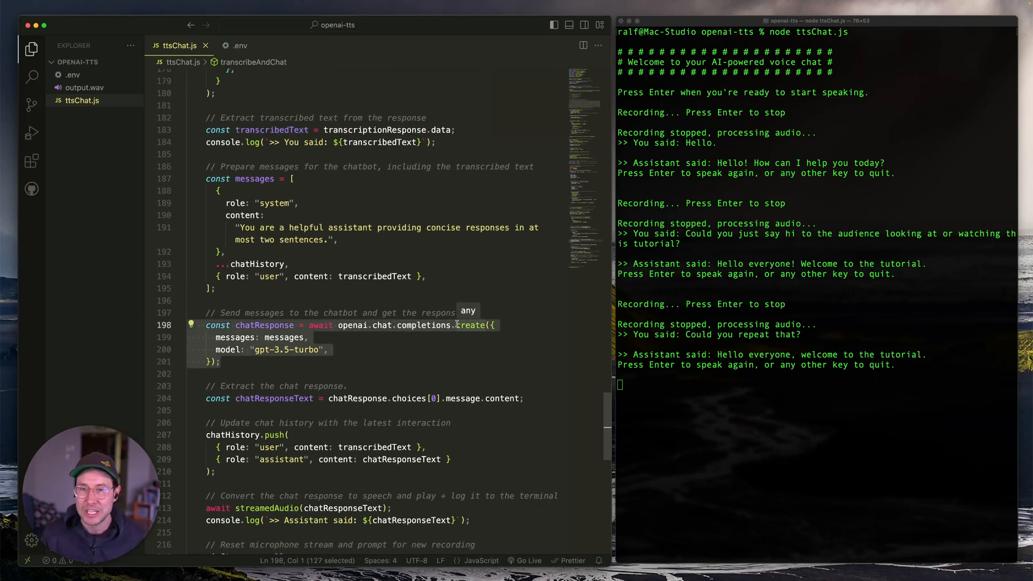
mouse_move(319, 337)
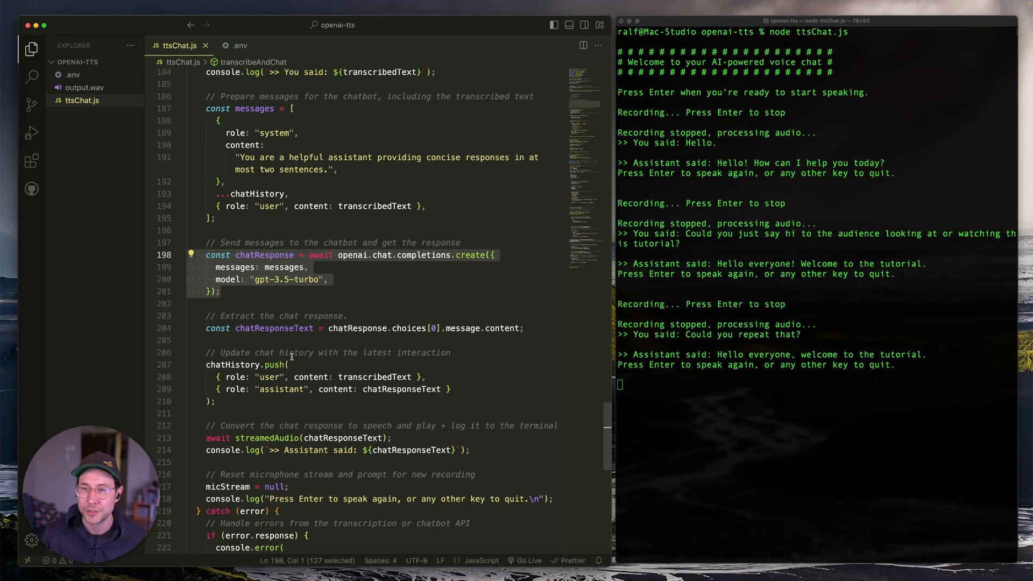
mouse_move(276, 328)
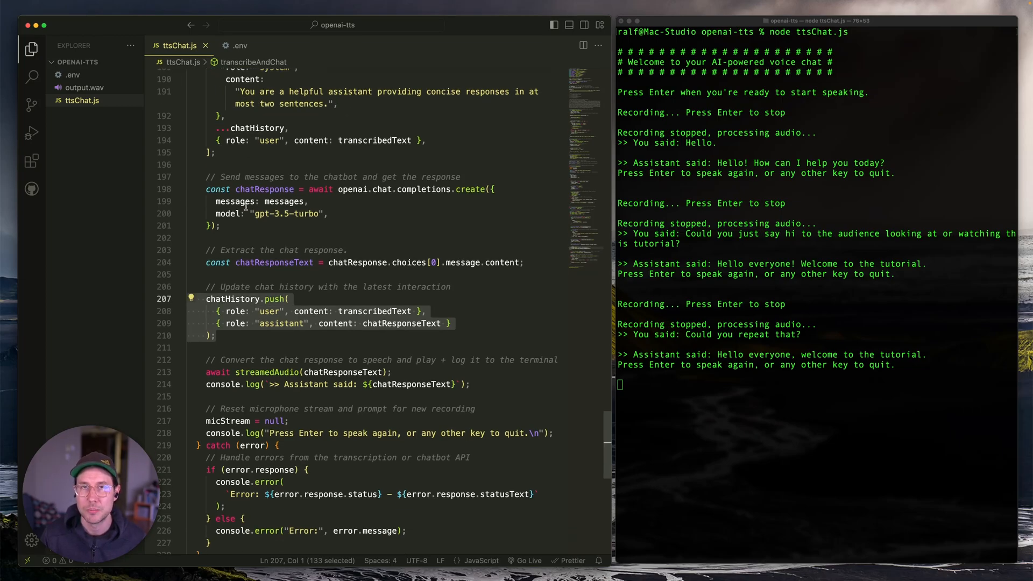
mouse_move(284, 201)
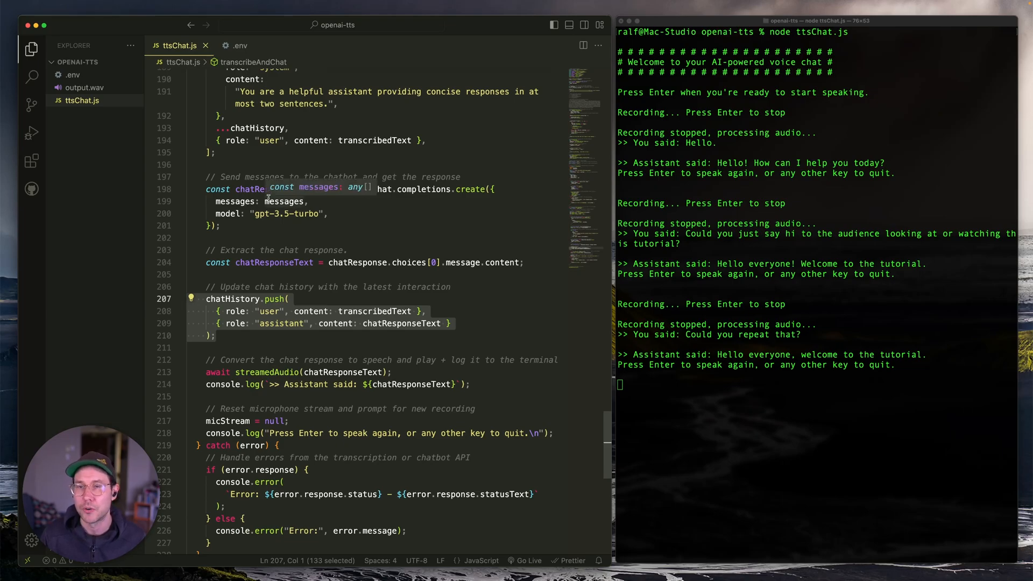
scroll(down, 3)
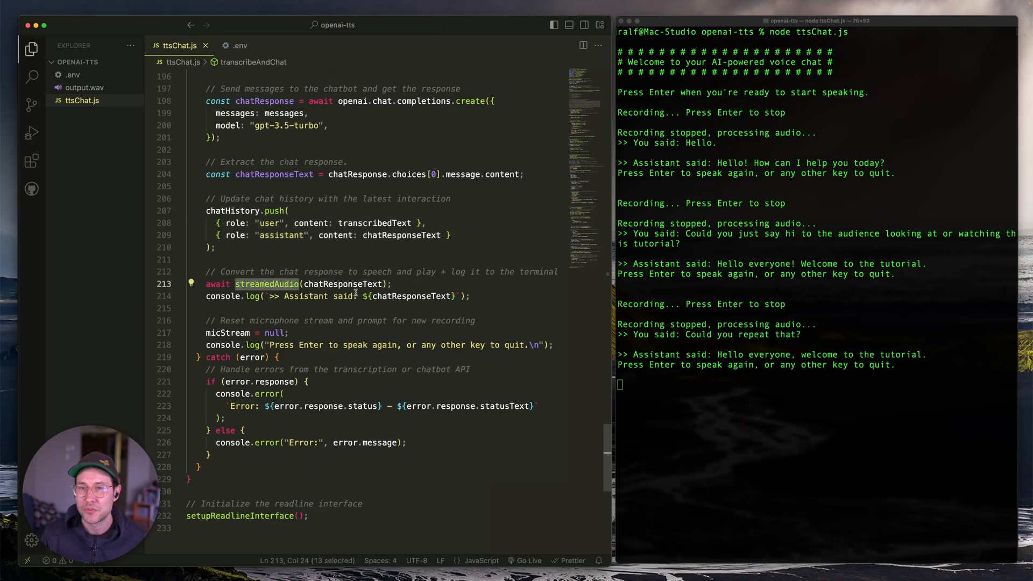
mouse_move(342, 283)
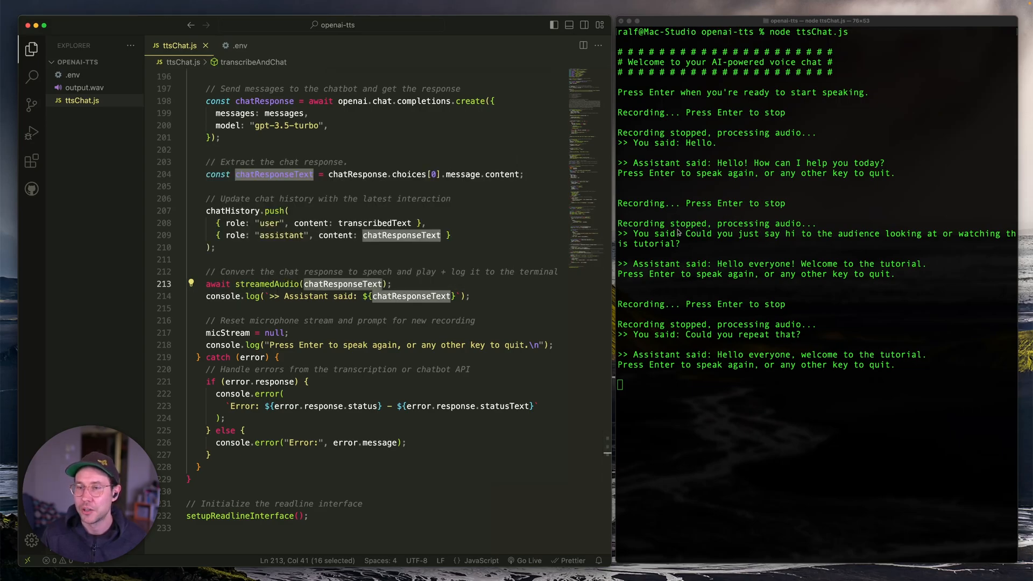
mouse_move(323, 335)
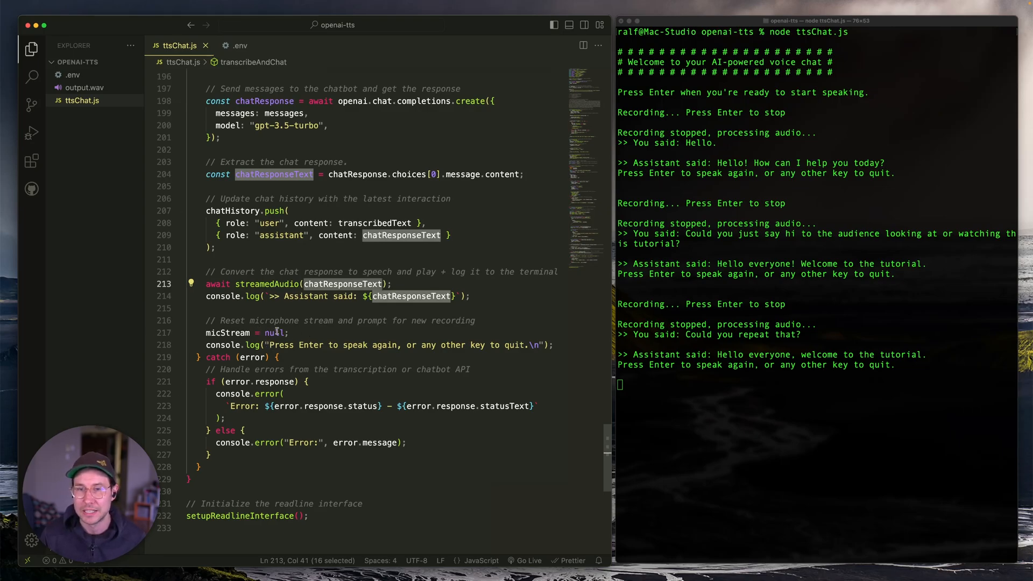
mouse_move(269, 284)
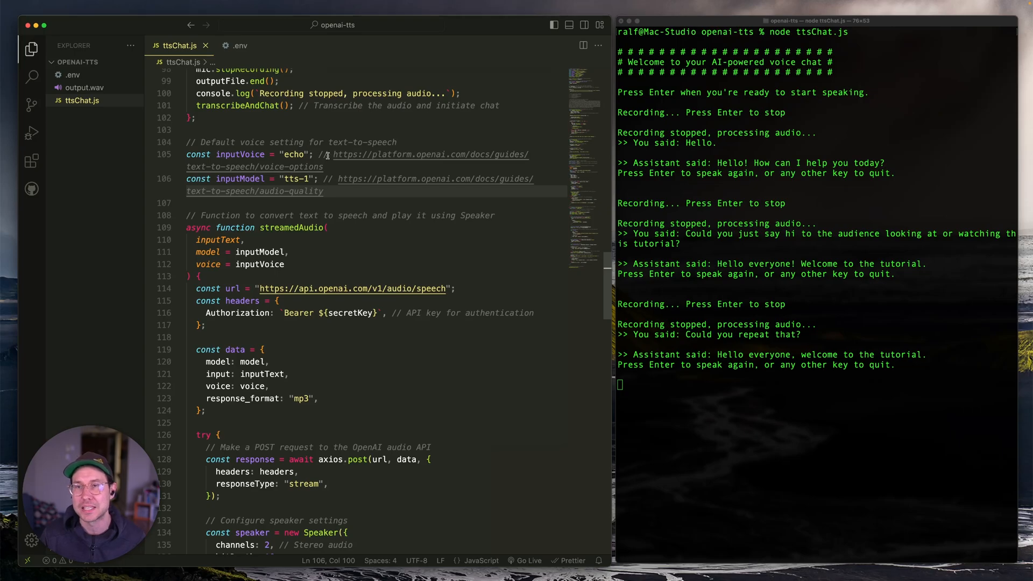
mouse_move(333, 154)
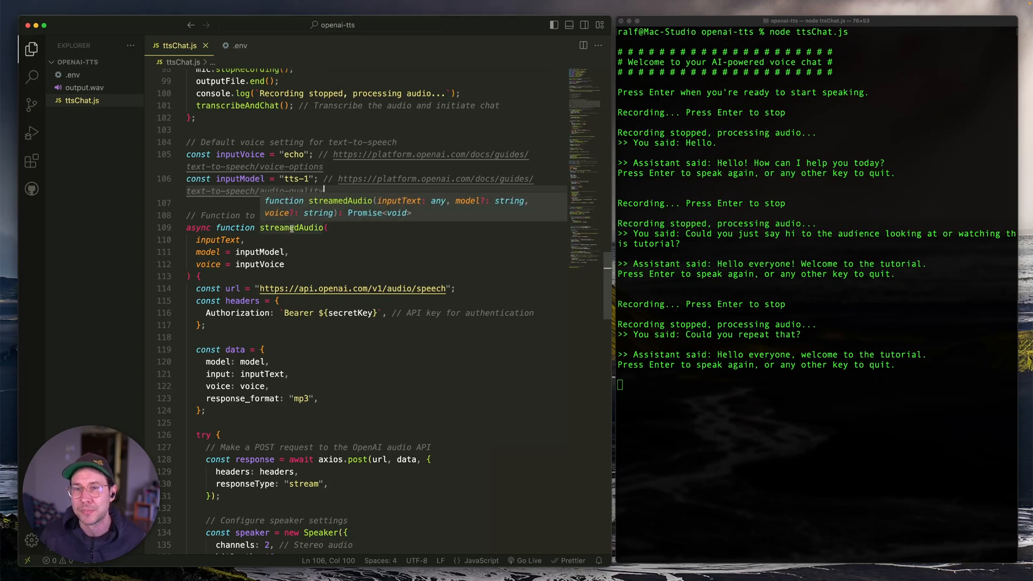
Highlight the inputText parameter of streamedAudio and scroll through its speech endpoint request.
double_click(290, 227)
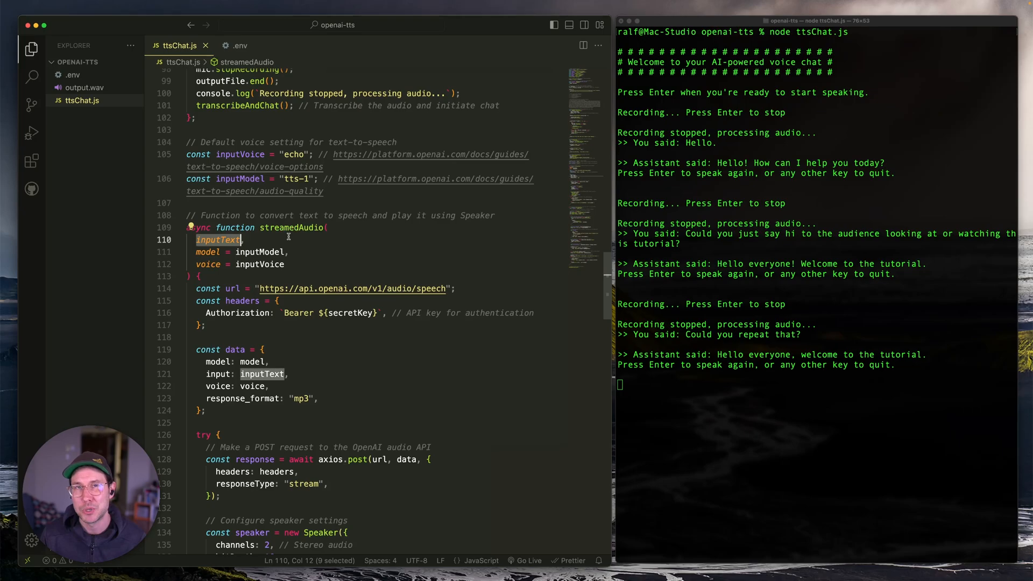
scroll(down, 3)
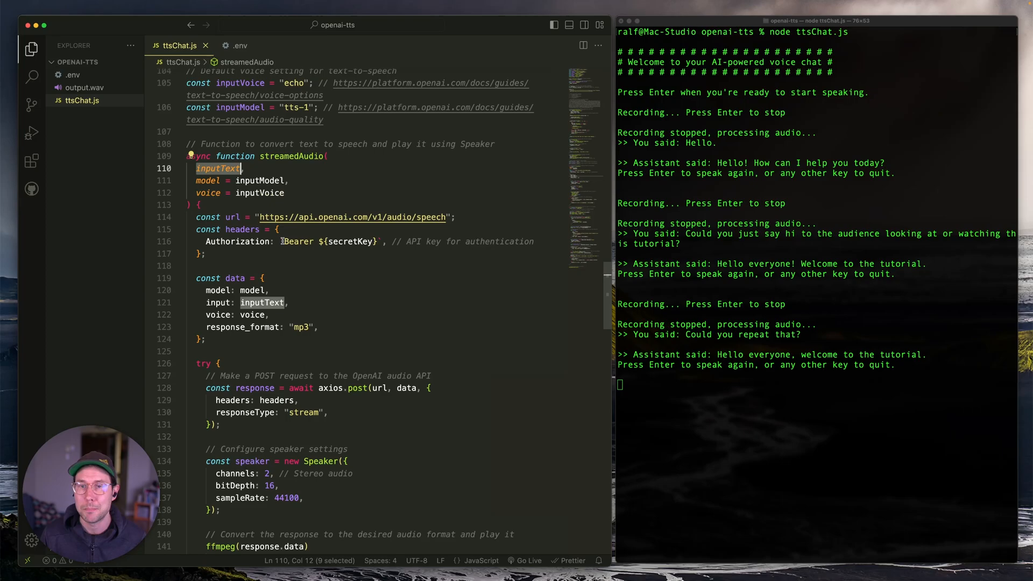
scroll(down, 3)
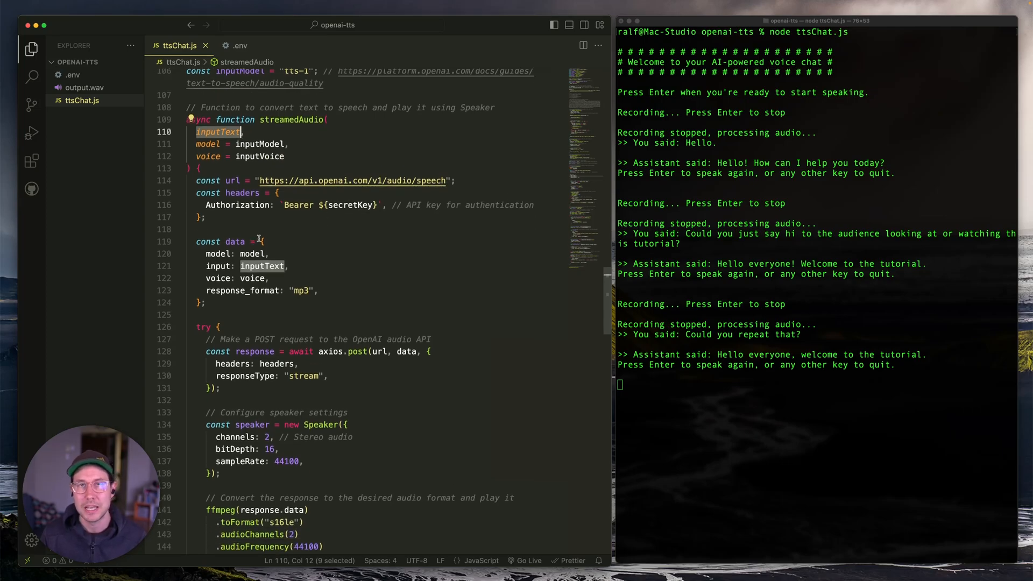
scroll(down, 3)
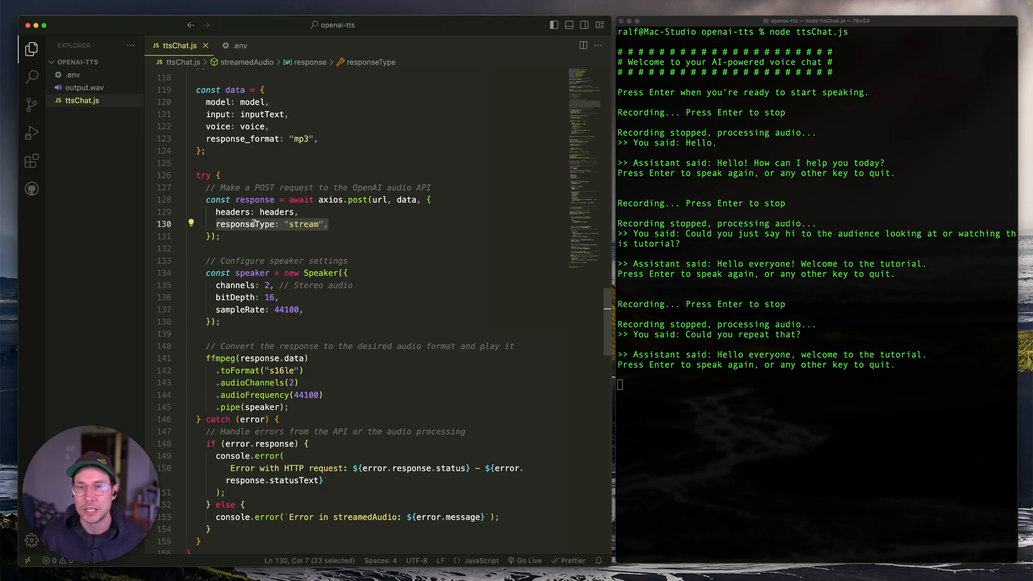
mouse_move(247, 224)
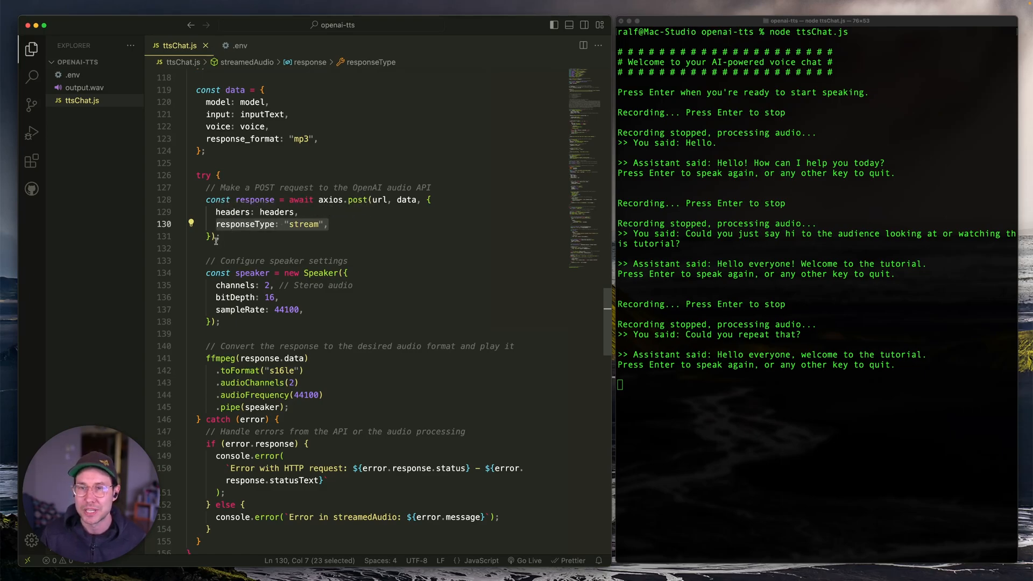
Show the Speaker settings (2 channels, 16-bit, 44100 Hz) and where .pipe(speaker) uses it.
scroll(down, 3)
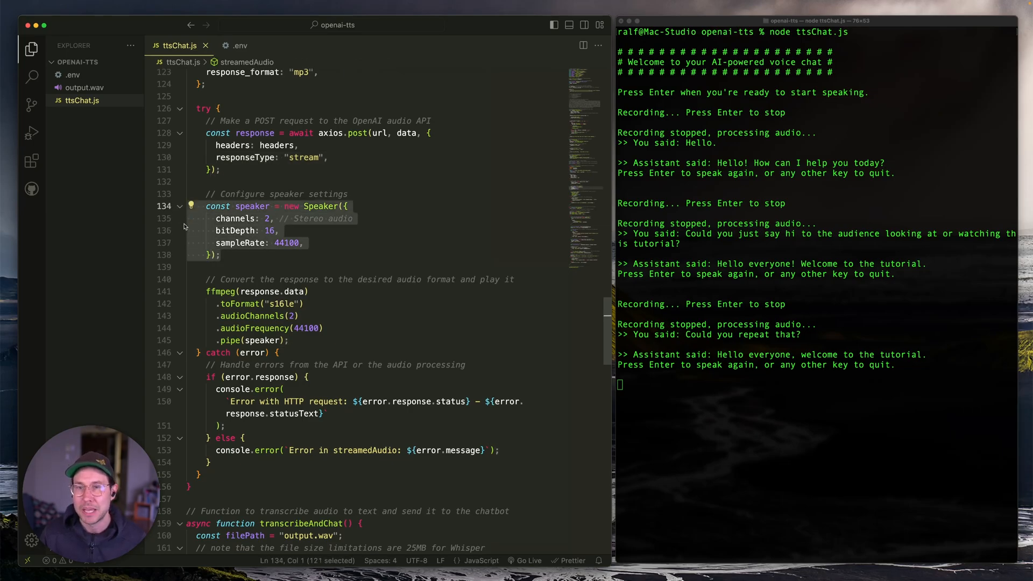
scroll(down, 3)
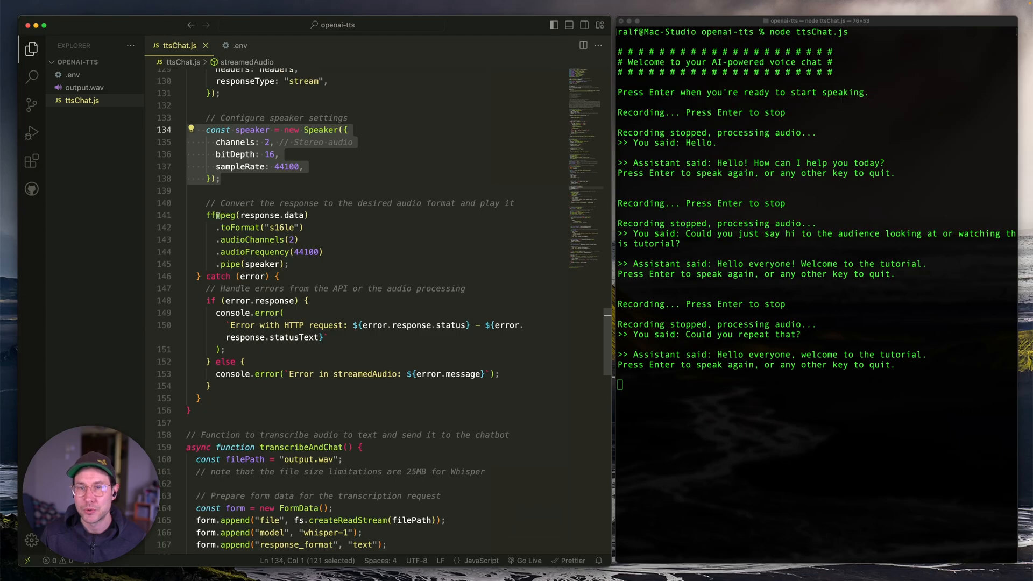
click(262, 264)
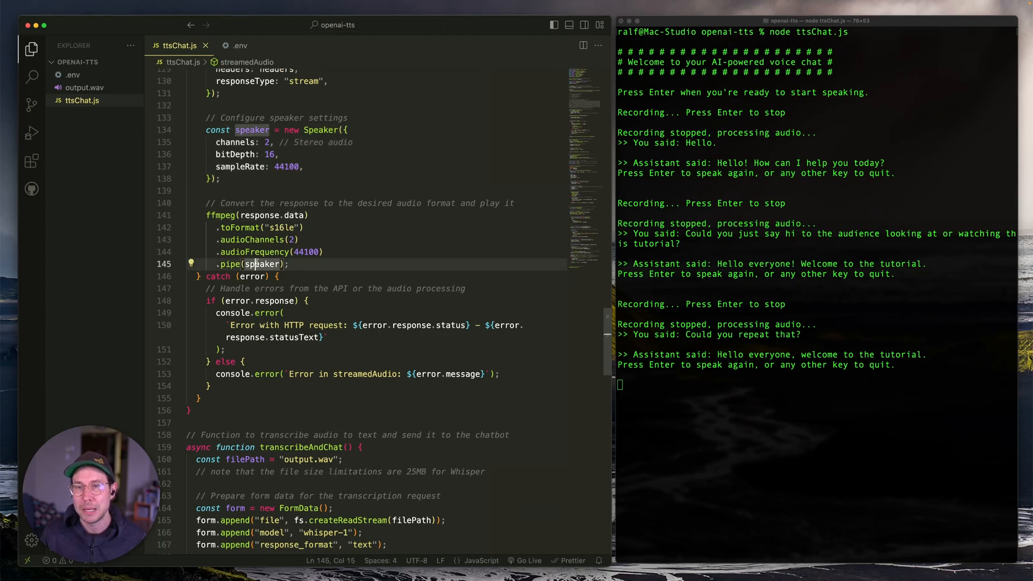
mouse_move(236, 154)
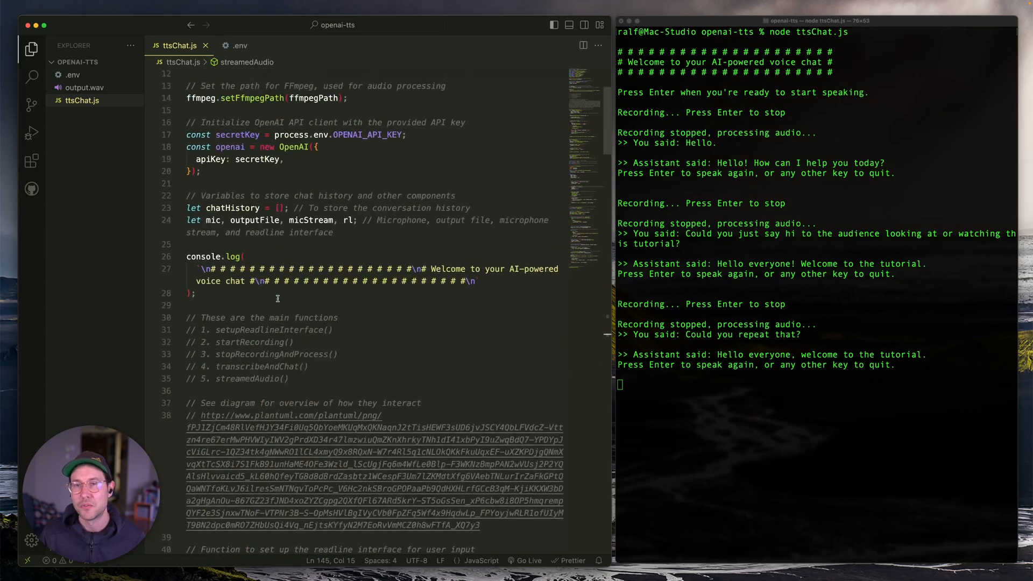
Highlight setupReadlineInterface near the top of ttsChat.js, then start a new recording in the terminal voice chat.
scroll(down, 3)
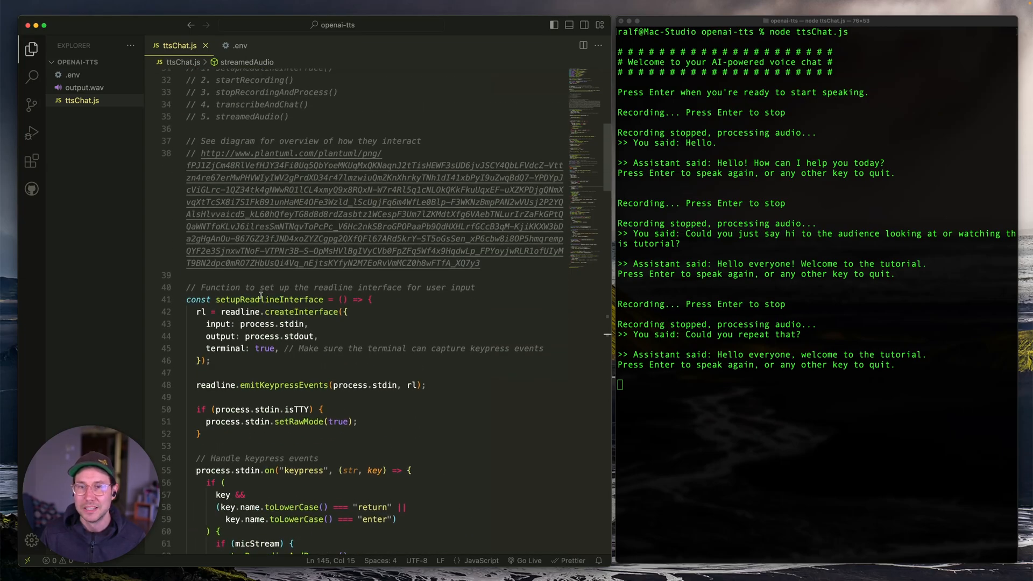
double_click(269, 299)
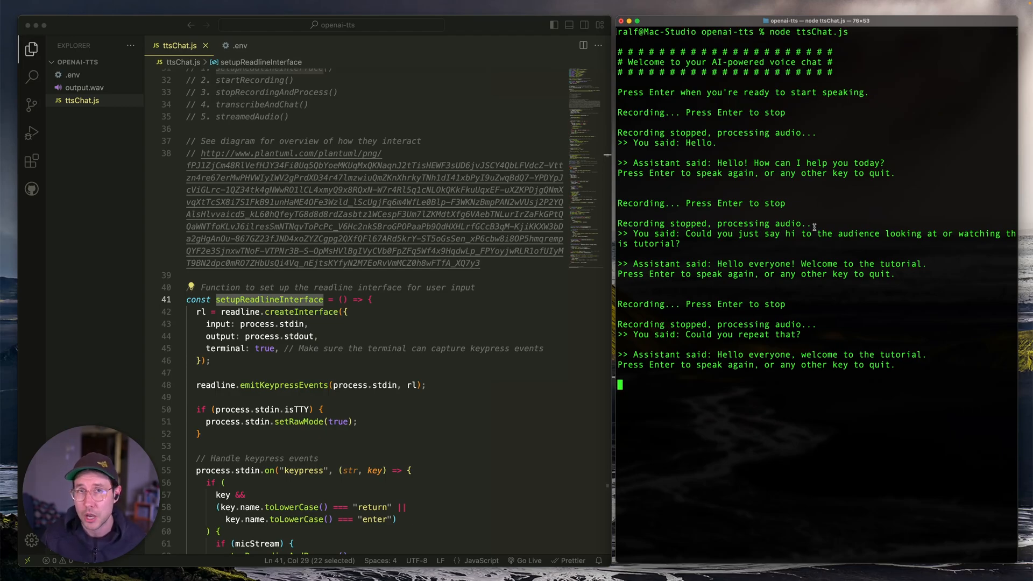
key(enter)
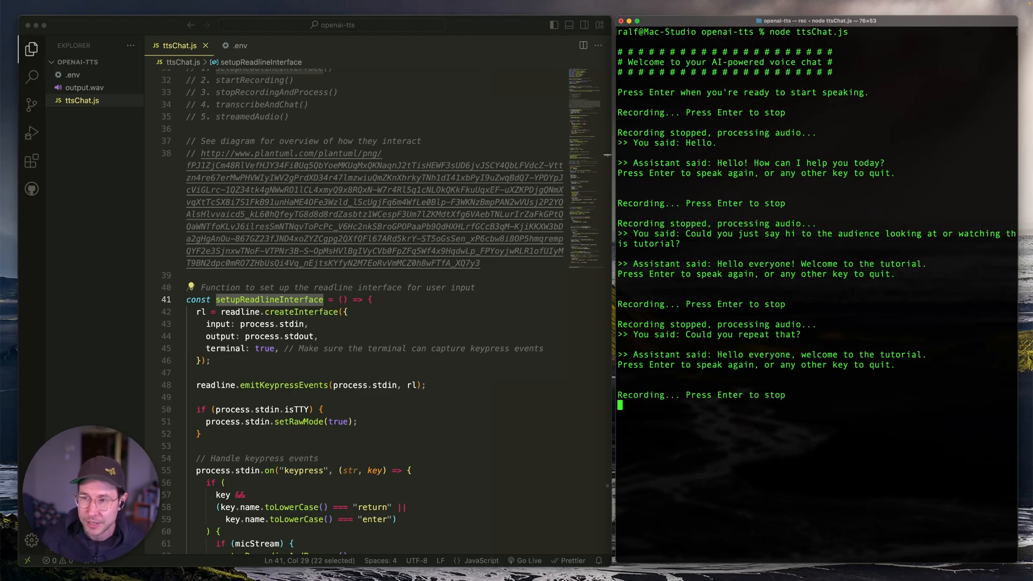